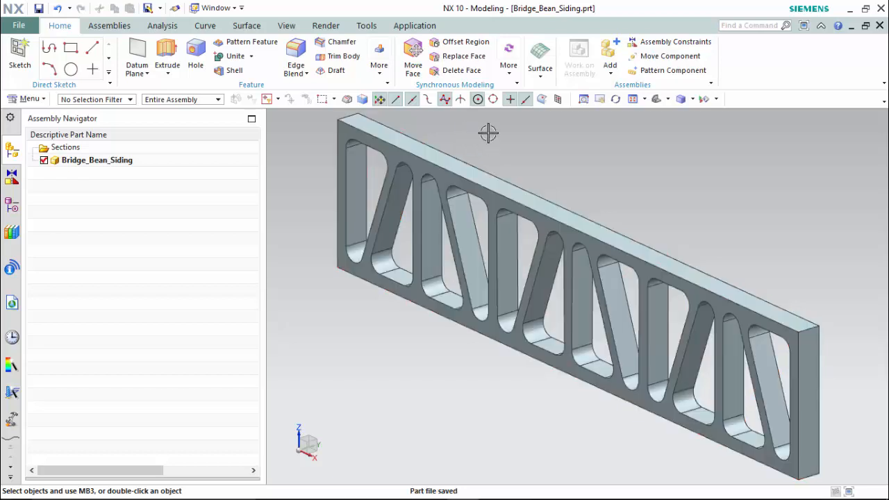
Switch the bridge beam part to Advanced Simulation and begin a new FEM and Simulation
click(413, 25)
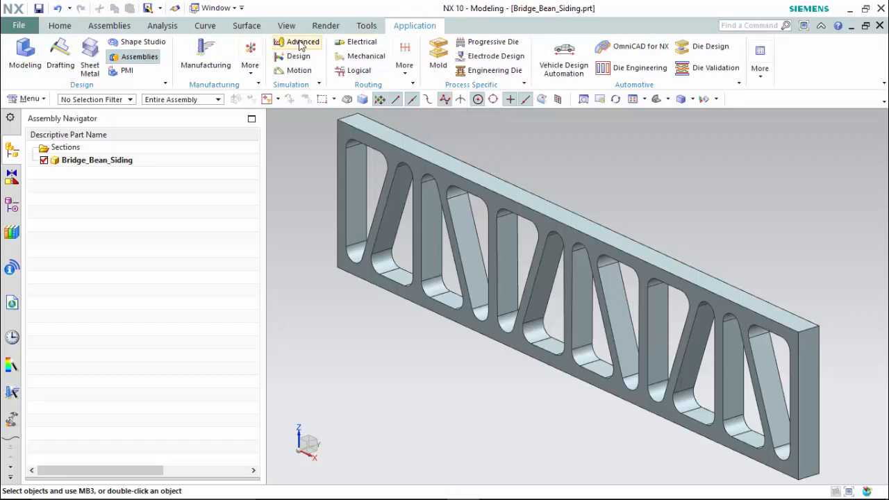
click(302, 42)
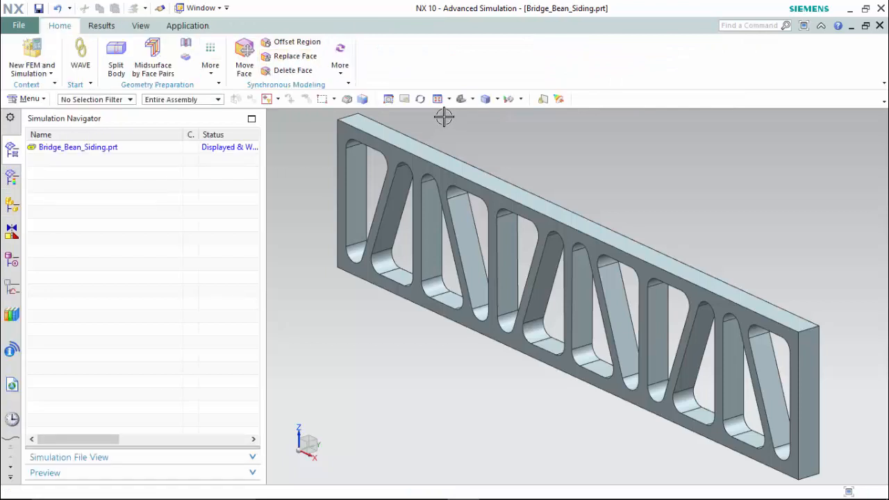
click(31, 59)
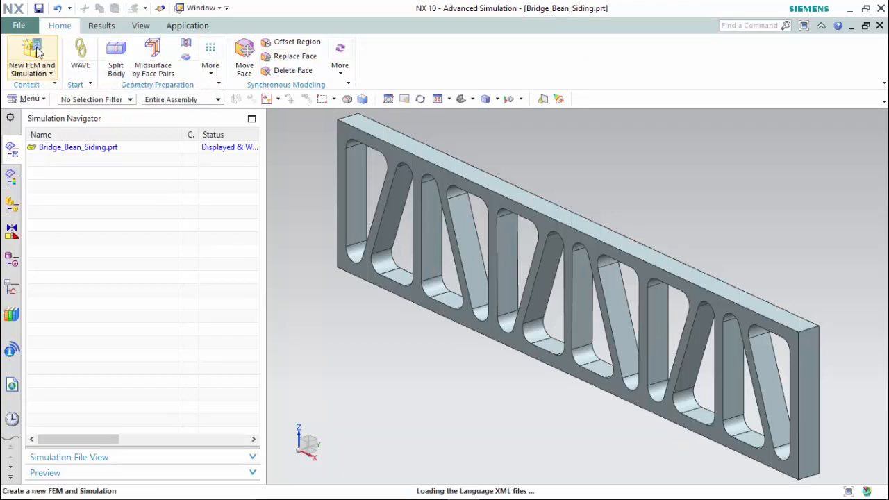
Keep NX NASTRAN as the solver and Structural as the analysis type
click(31, 59)
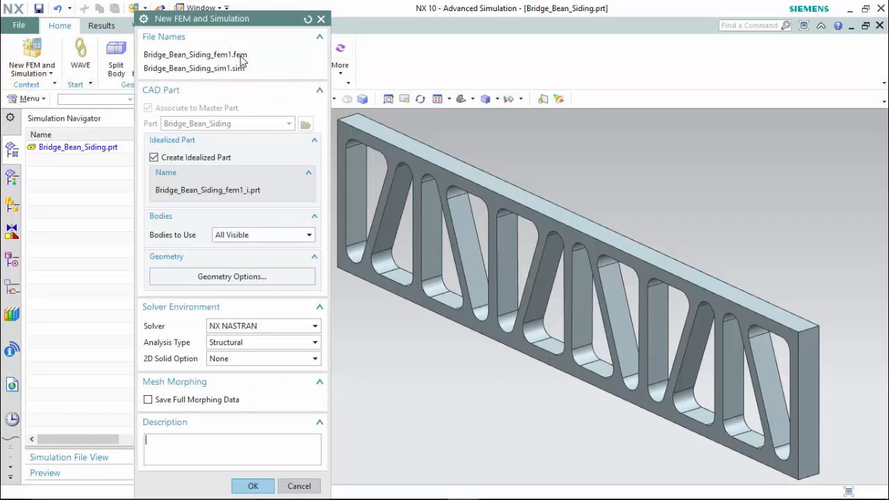
mouse_move(238, 79)
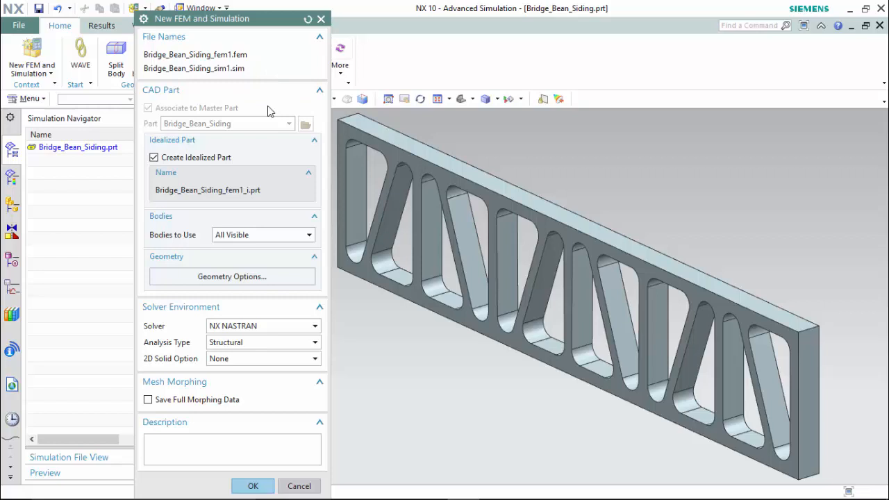
mouse_move(216, 127)
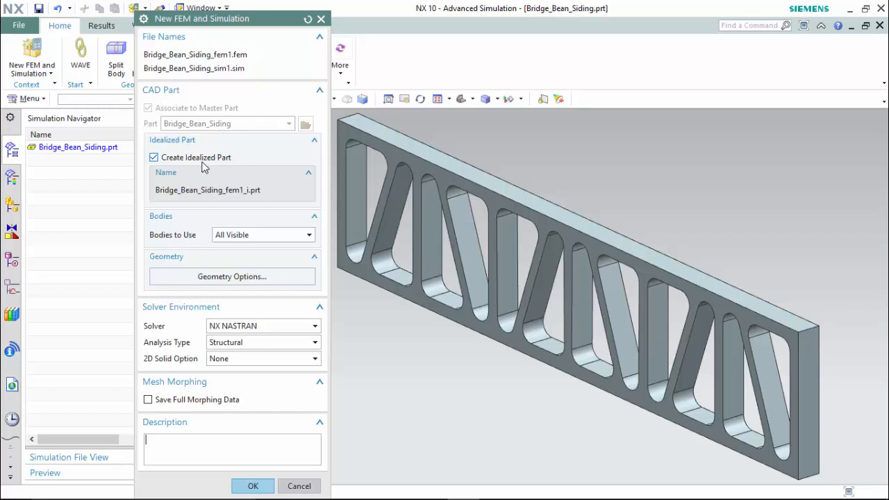
mouse_move(212, 374)
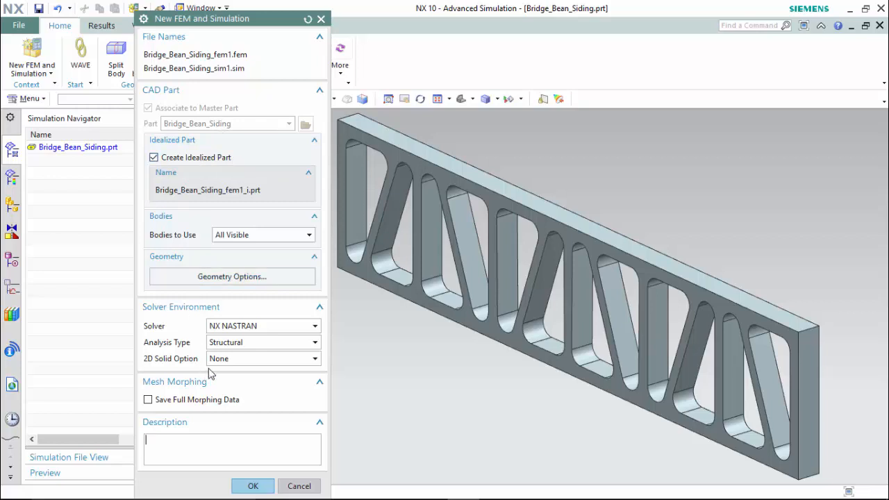
click(314, 325)
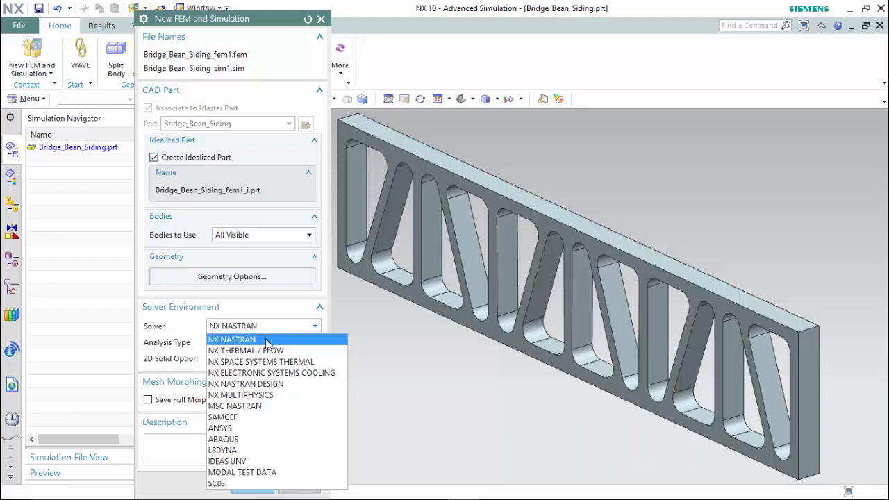
mouse_move(264, 350)
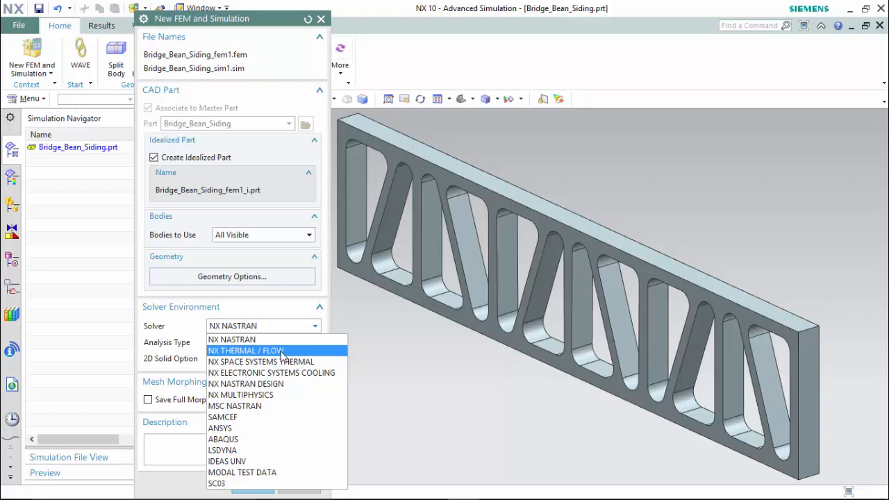
mouse_move(305, 361)
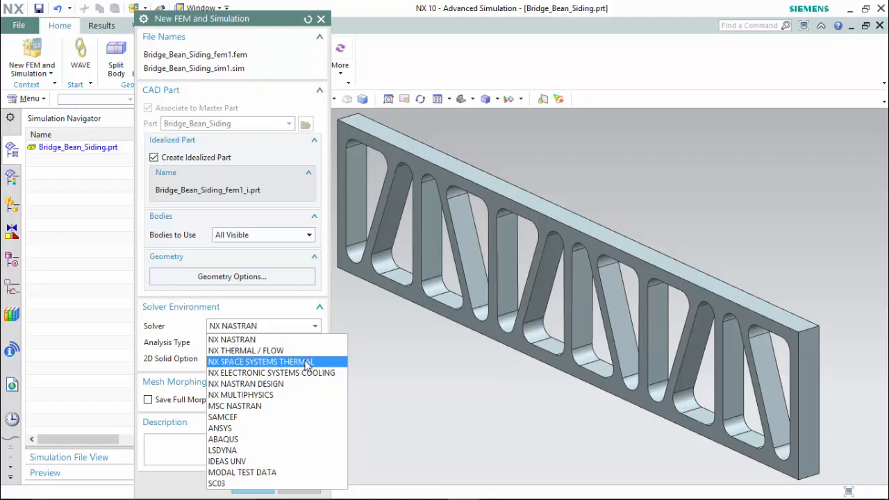
mouse_move(291, 395)
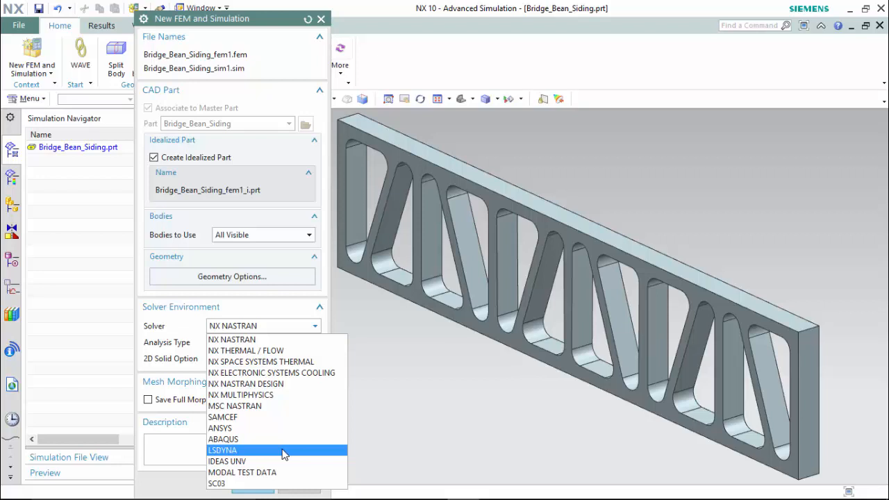
mouse_move(284, 361)
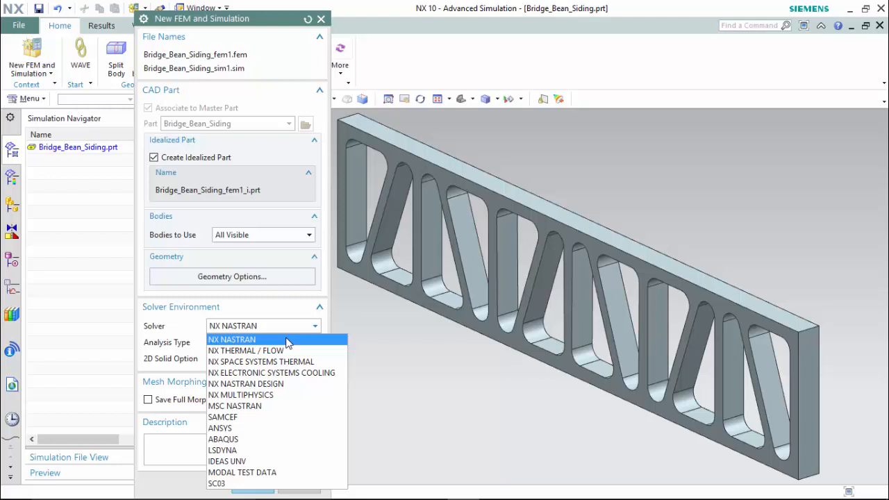
click(231, 338)
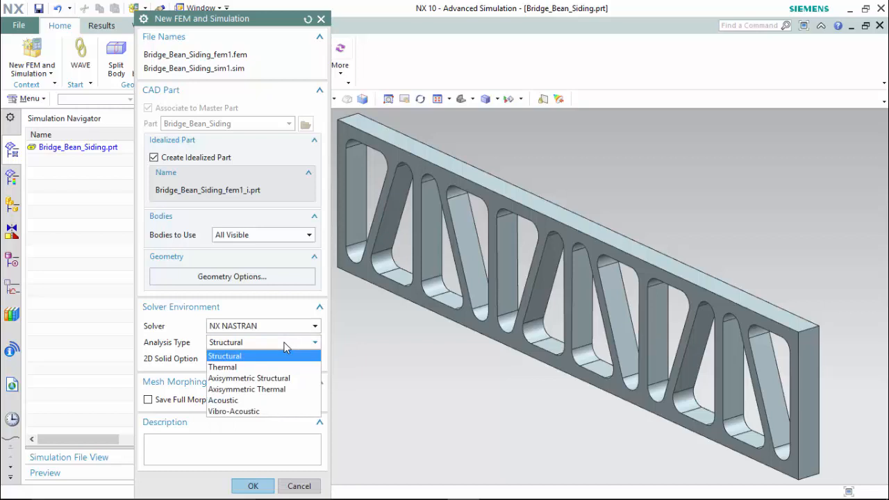
click(224, 355)
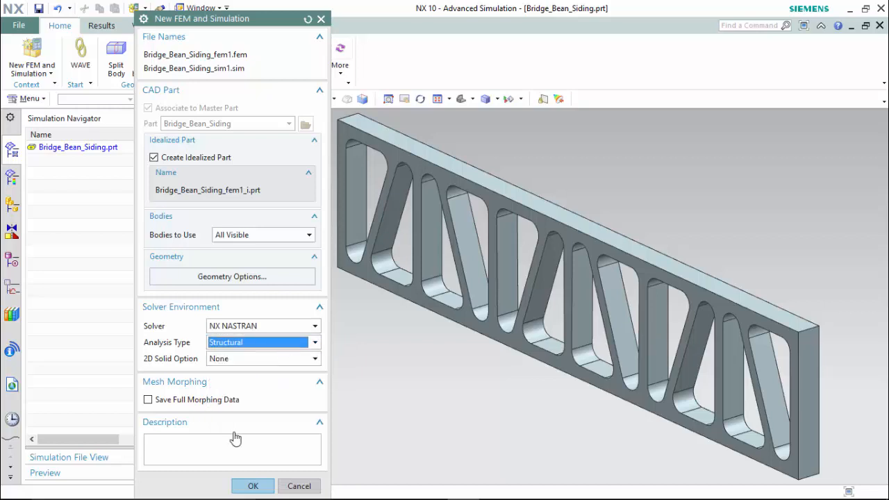
Create Solution 1 as SOL 101 Linear Statics - Global Constraints with Element Iterative Solver on
click(252, 486)
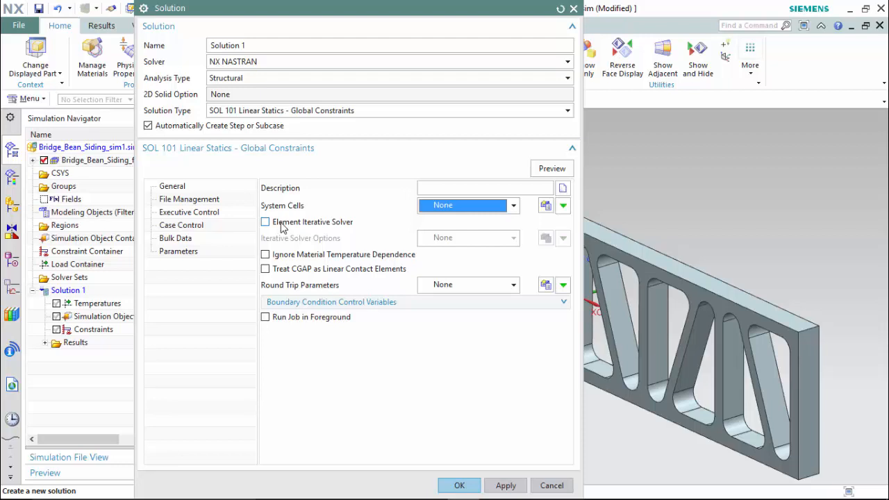
click(265, 221)
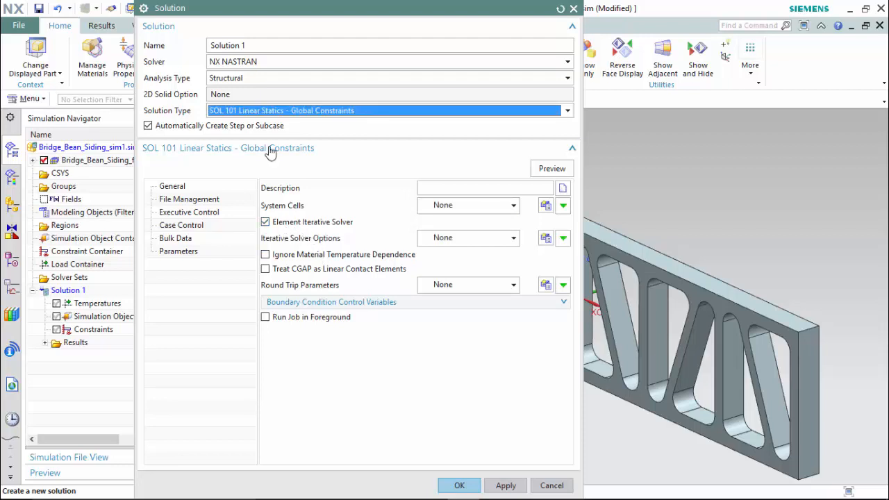
click(567, 111)
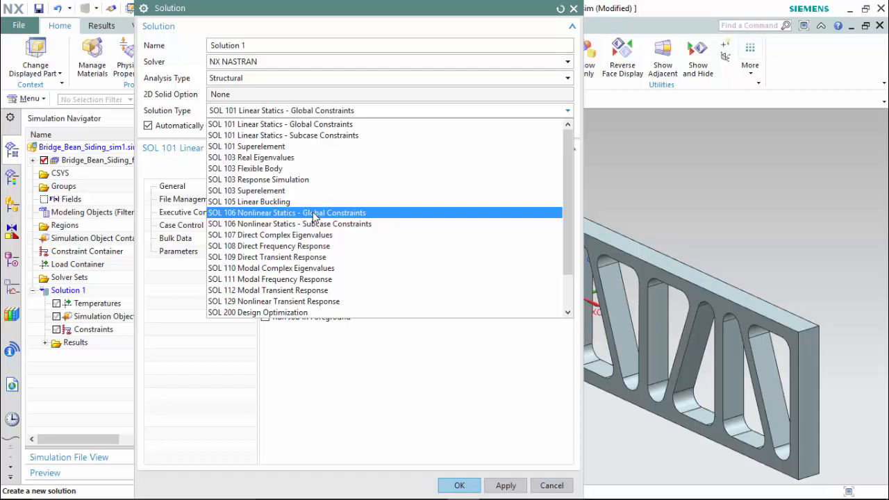
click(280, 123)
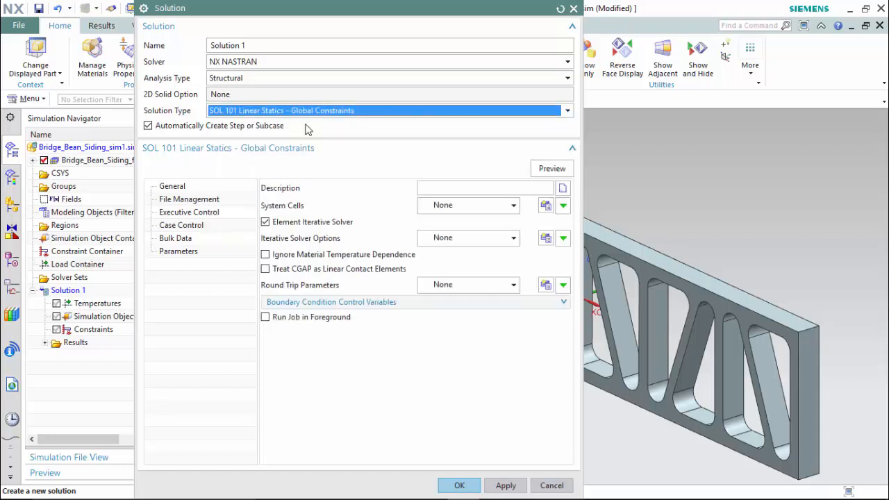
mouse_move(434, 349)
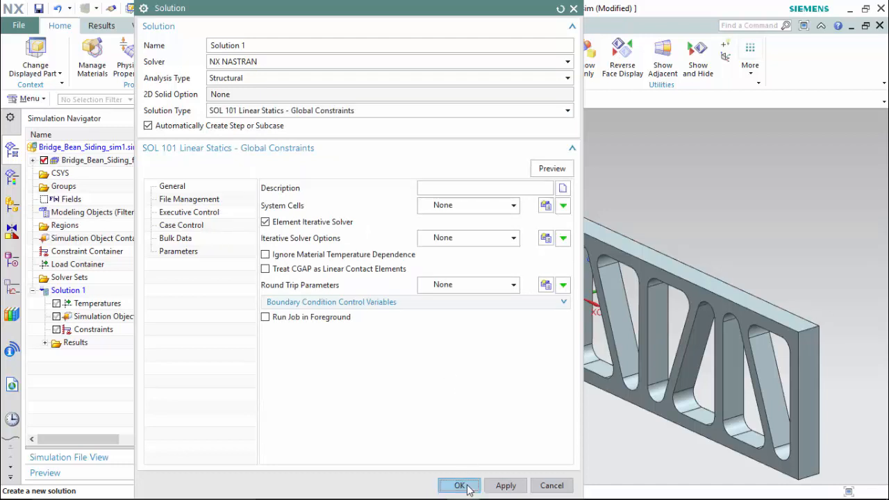
click(458, 485)
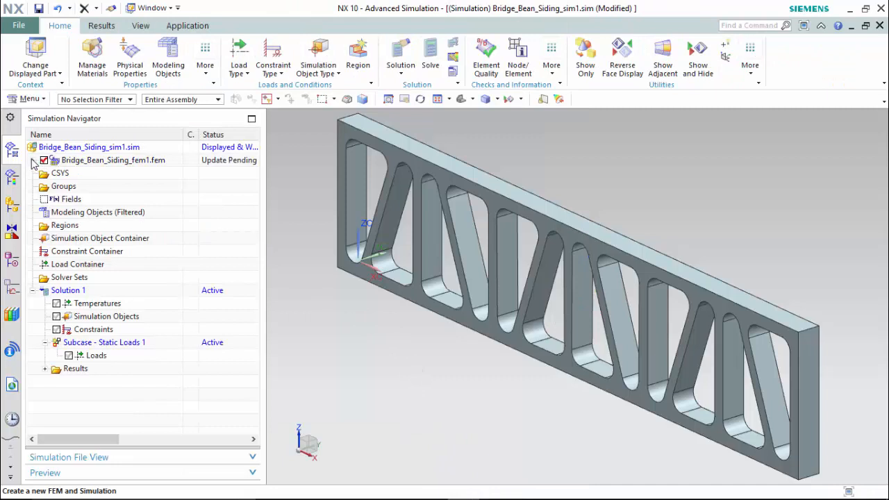
Make _fem1_i.prt the displayed part and accept the Idealized Part Warning
click(45, 159)
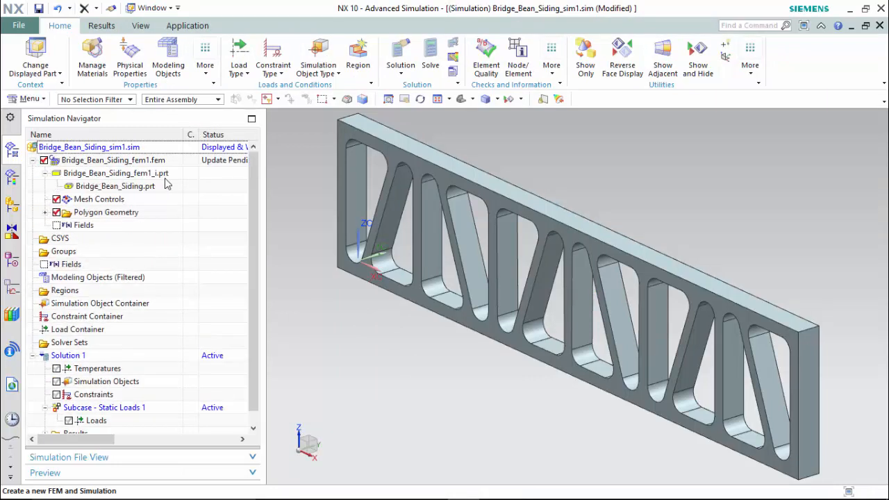
click(115, 173)
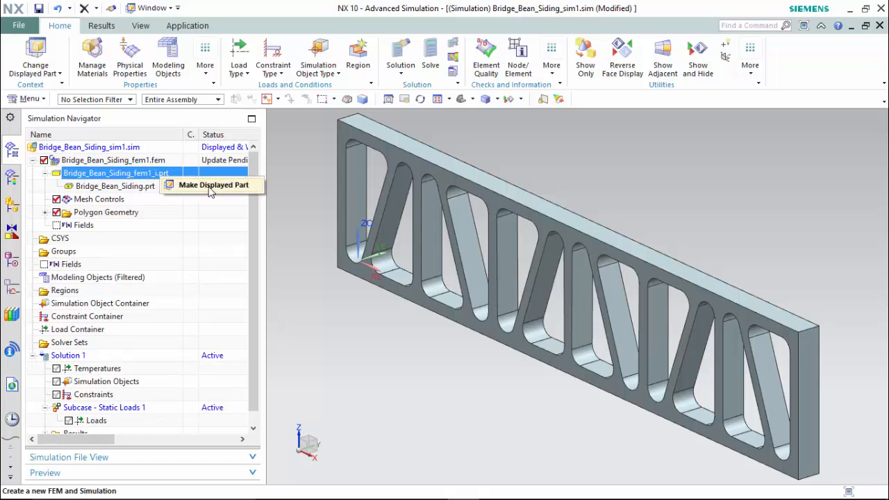
click(212, 185)
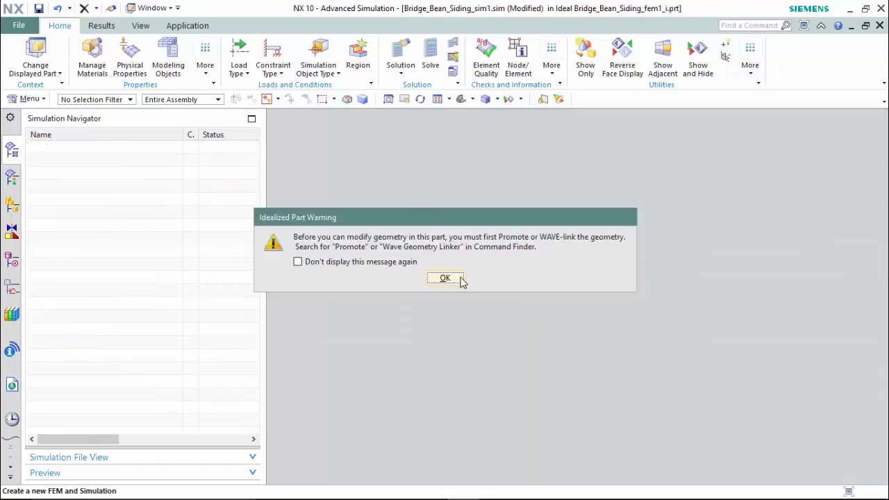
click(444, 278)
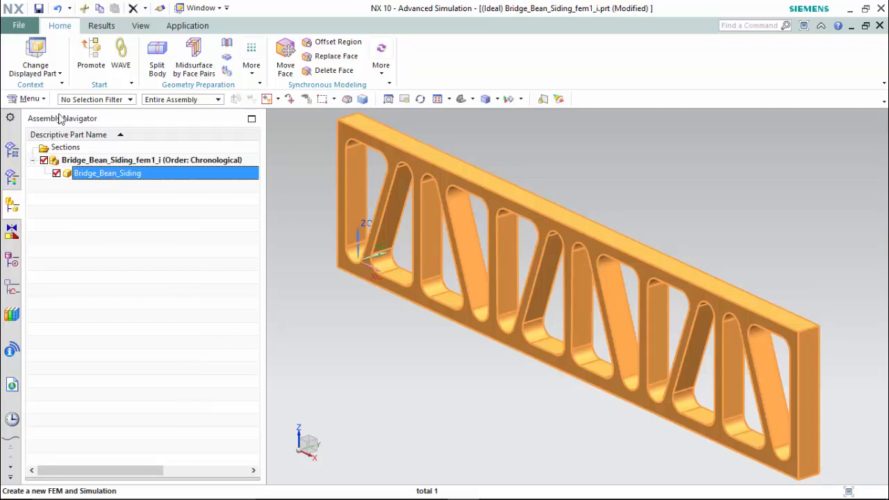
Link the truss beam body into the idealized part as Linked Body (2) via WAVE Geometry Linker
click(120, 55)
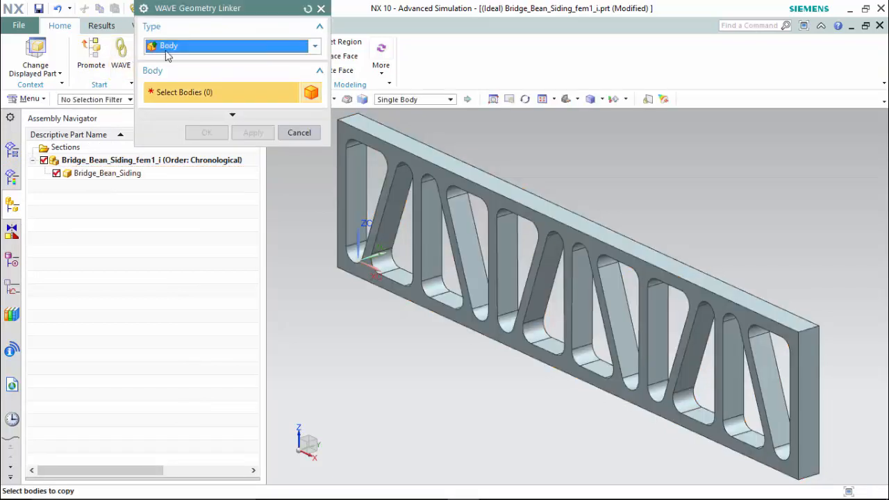
click(298, 132)
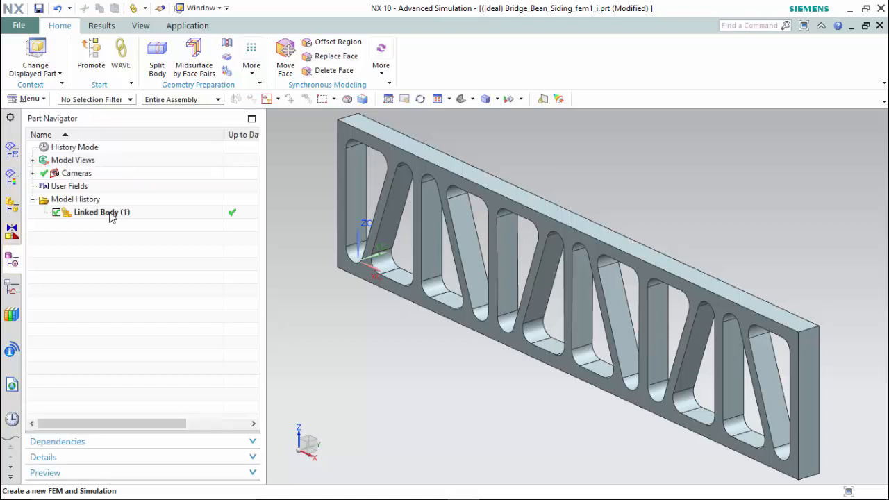
click(101, 212)
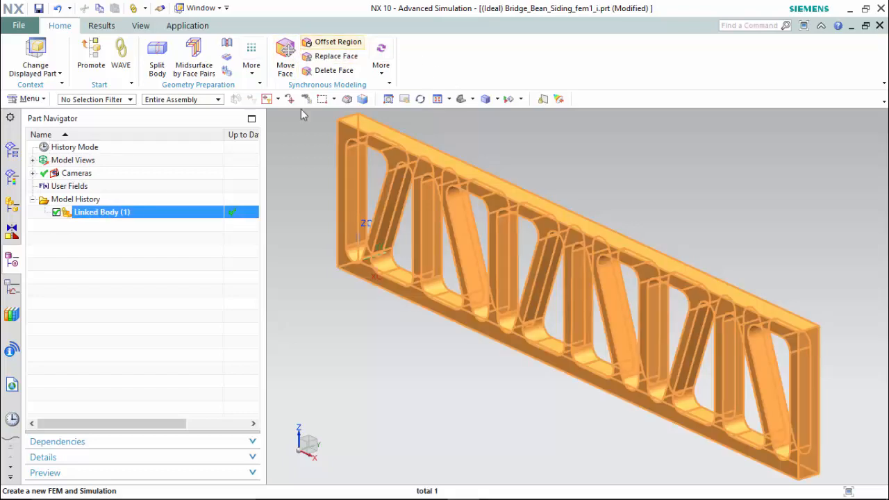
mouse_move(517, 277)
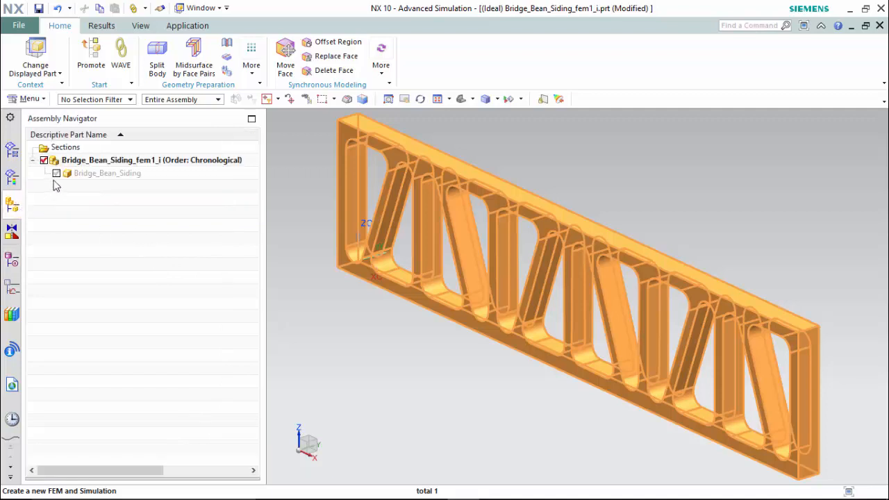
click(56, 173)
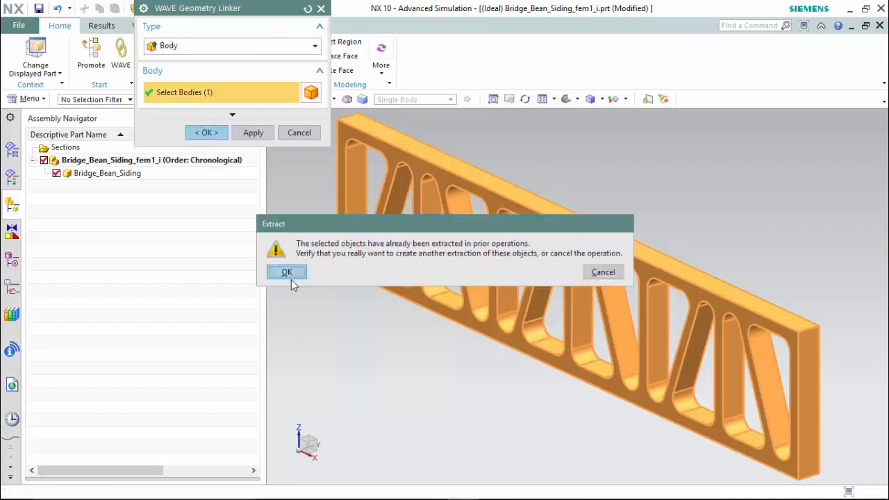
click(286, 271)
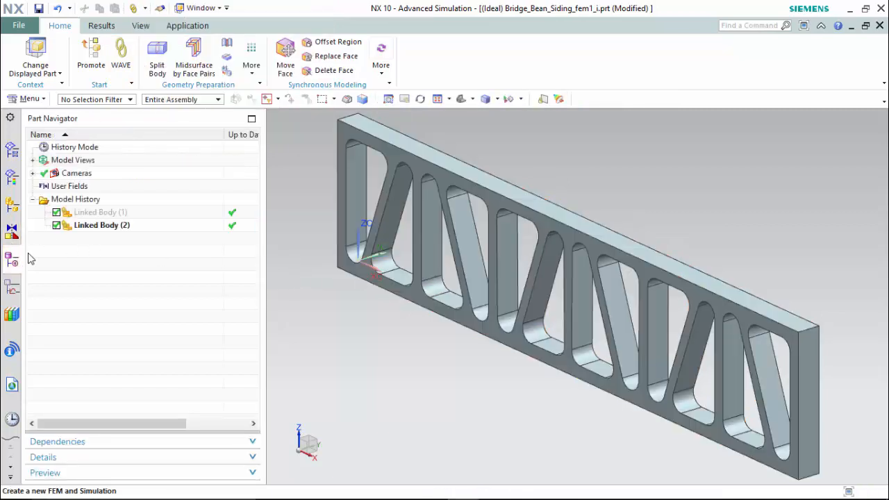
click(11, 150)
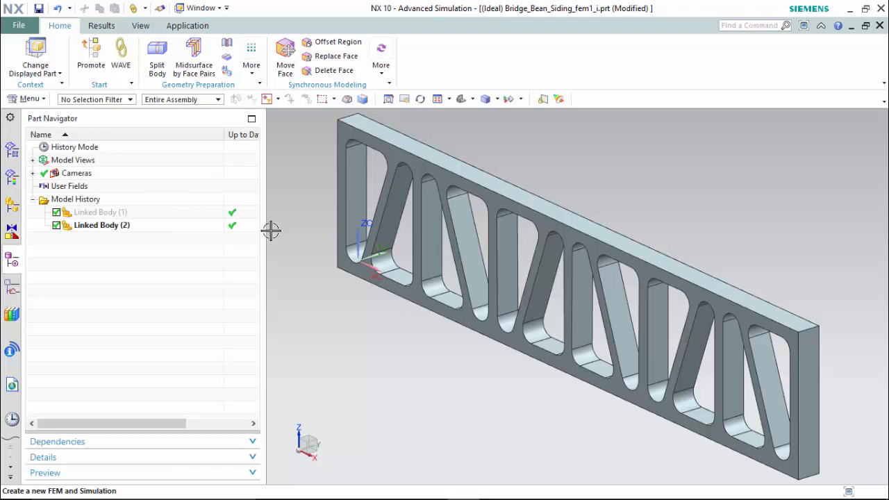
Delete the 72 truss cutout faces and re-enable Delete Face (3) in the Part Navigator
click(335, 71)
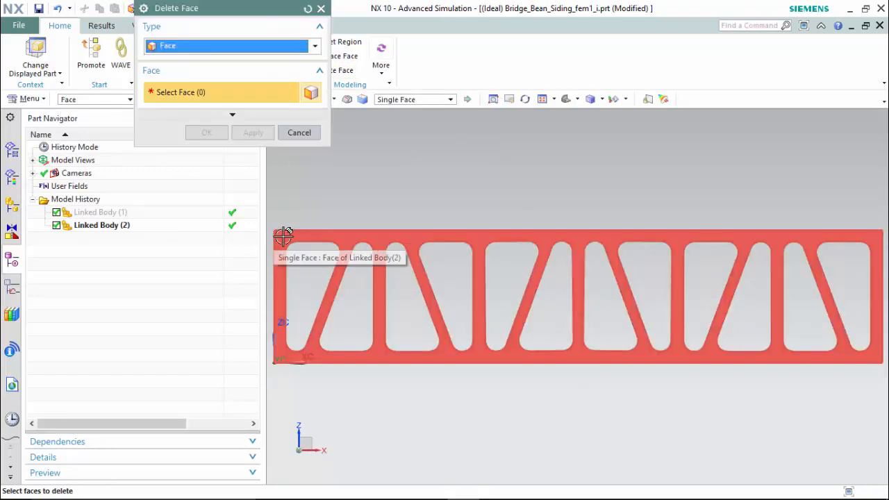
click(875, 359)
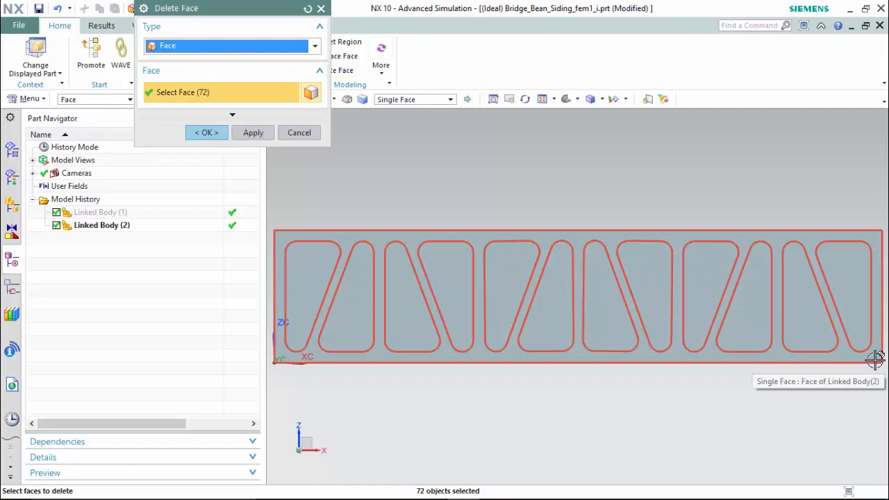
click(205, 132)
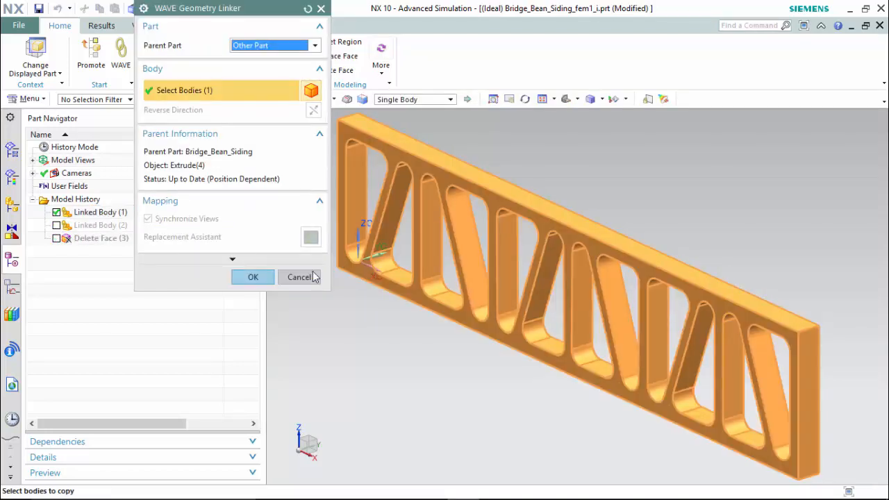
click(253, 276)
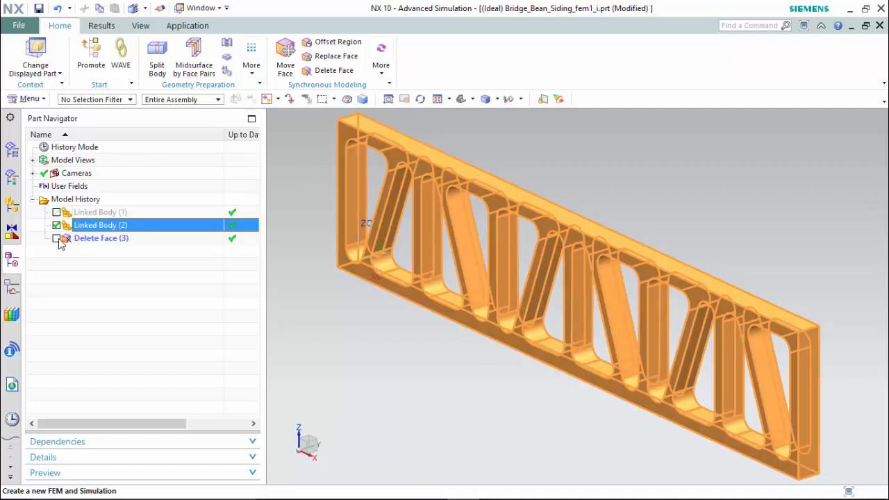
click(55, 238)
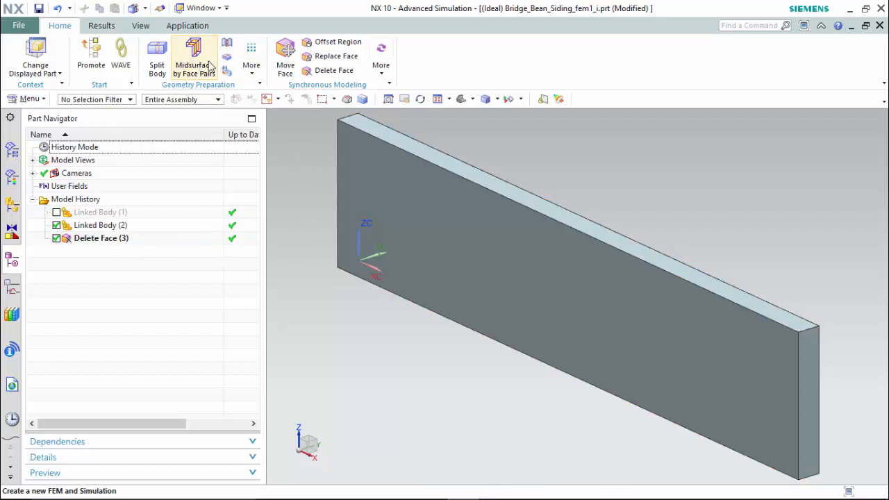
Divide the top face with an offset curve 13.75/2 in from the end edge, then pick another face
click(251, 56)
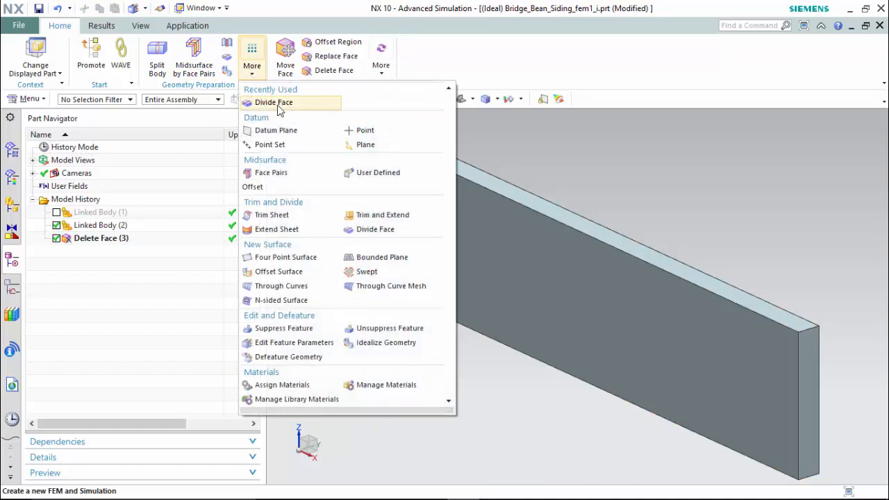
mouse_move(274, 102)
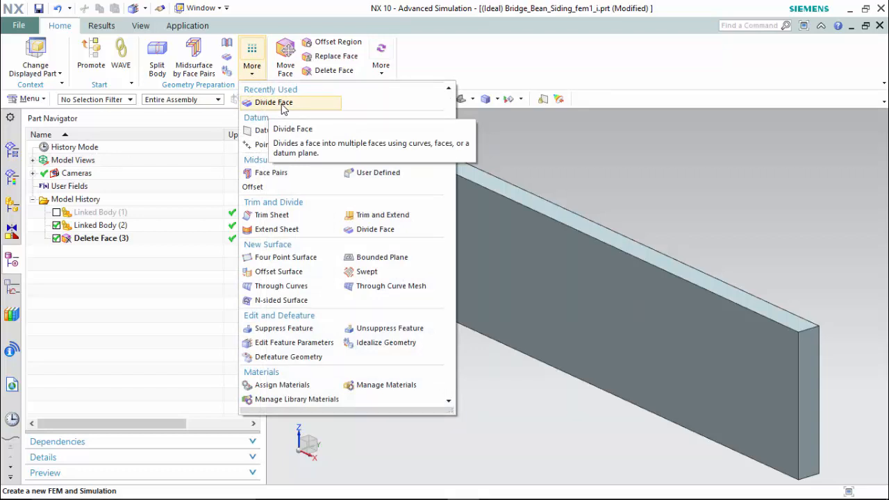
click(251, 56)
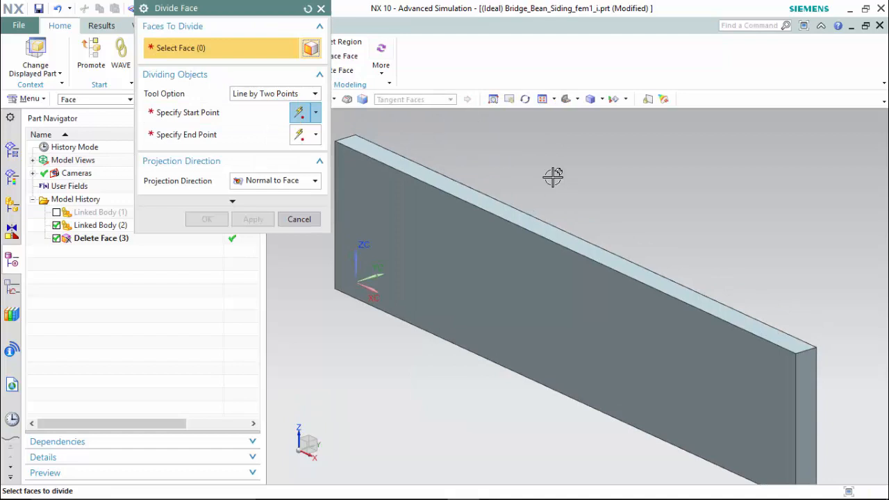
mouse_move(521, 222)
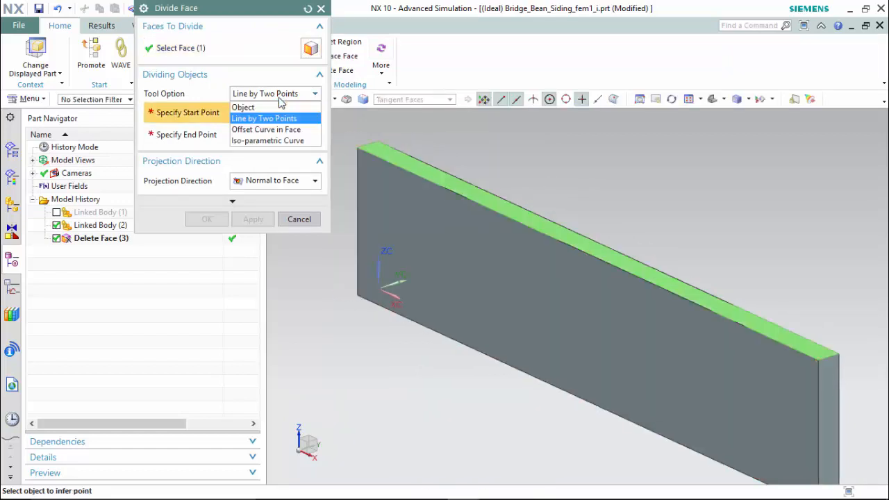
click(265, 129)
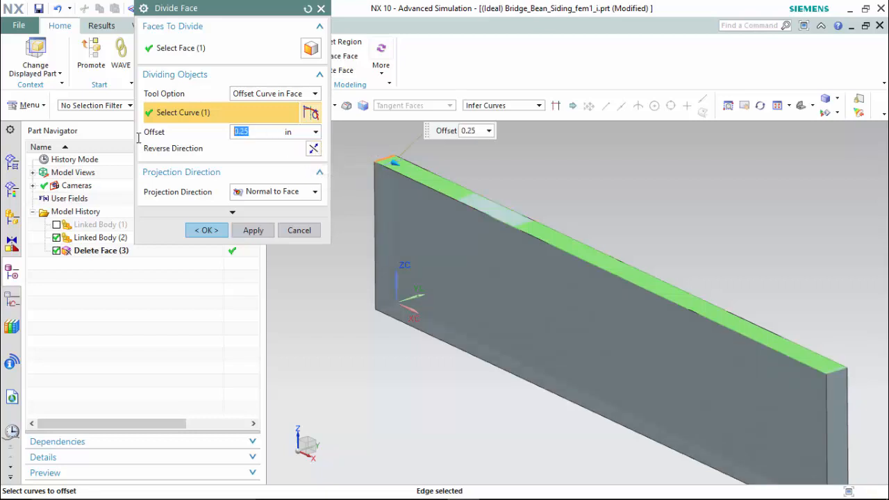
text(13.75/2)
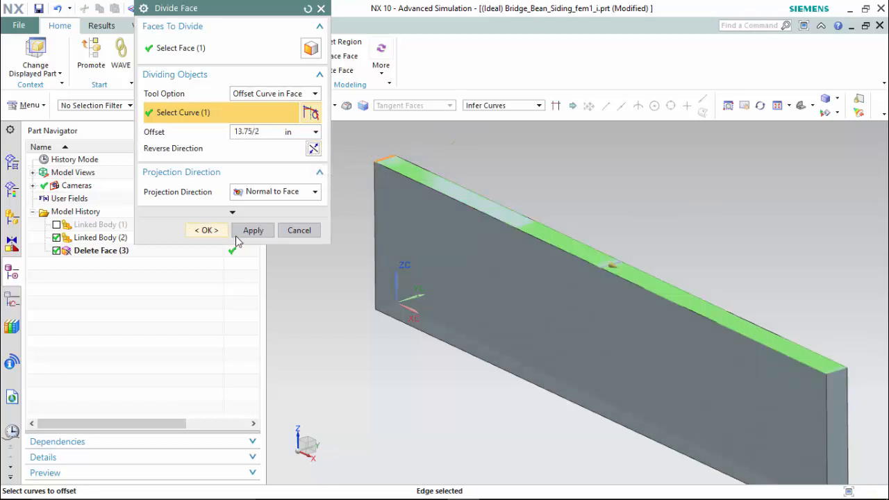
click(253, 230)
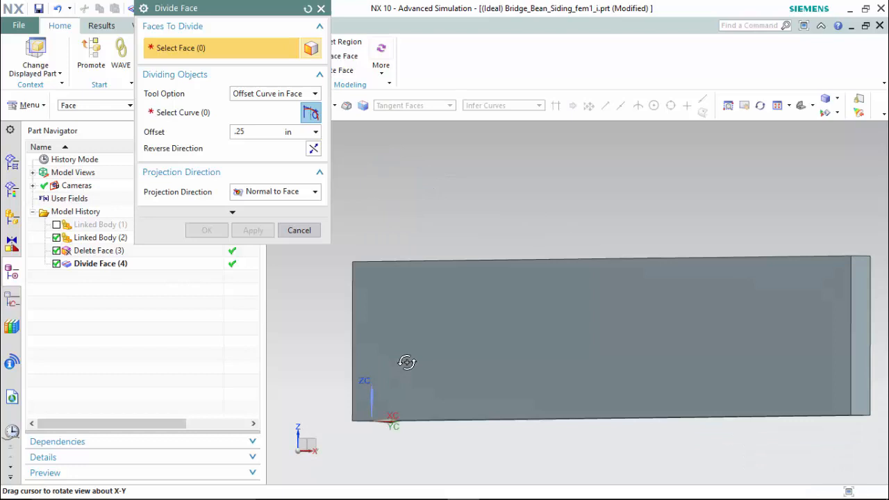
drag(406, 361, 777, 299)
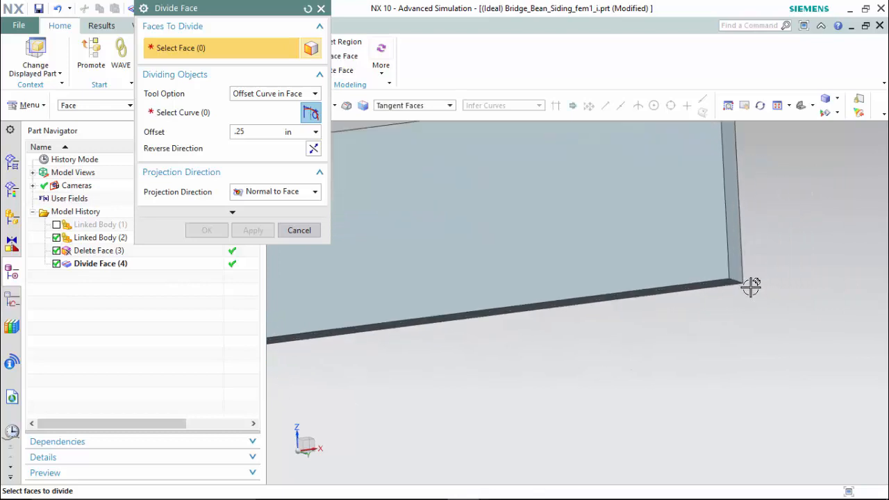
click(750, 287)
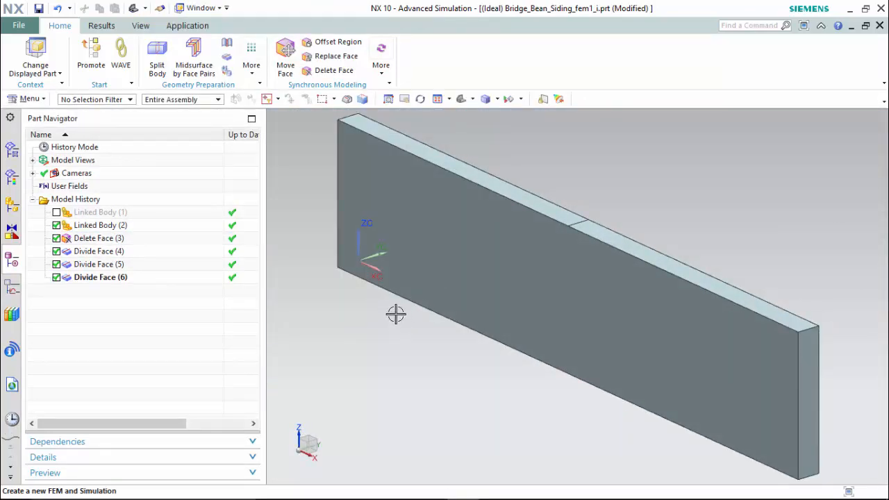
Switch to Bridge_Bean_Siding_fem1.fem and hide Polygon Body (1) with the truss cutouts
click(200, 8)
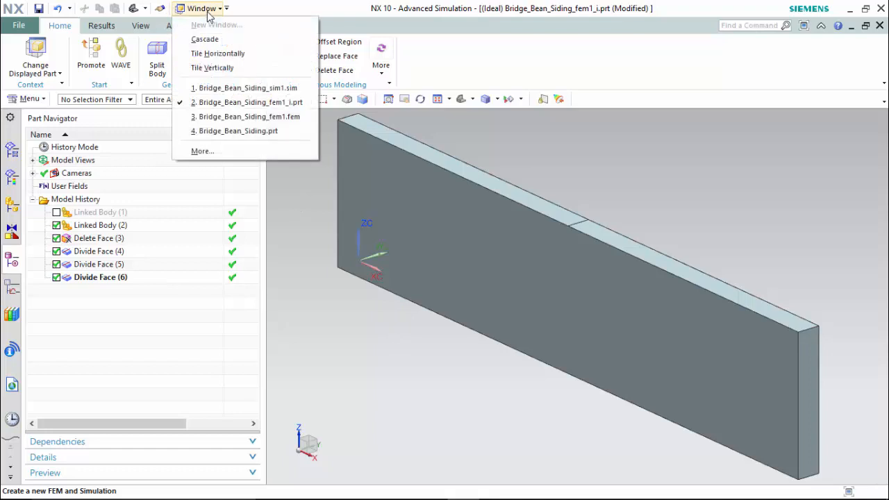
click(248, 116)
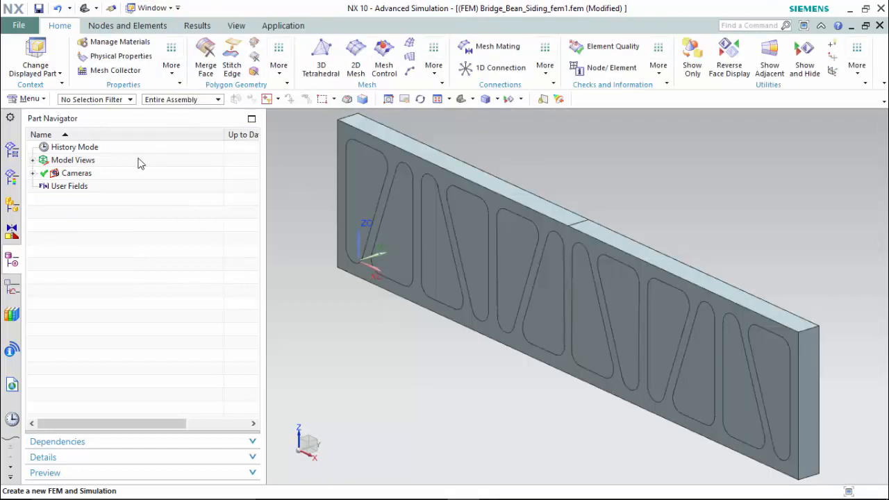
click(11, 149)
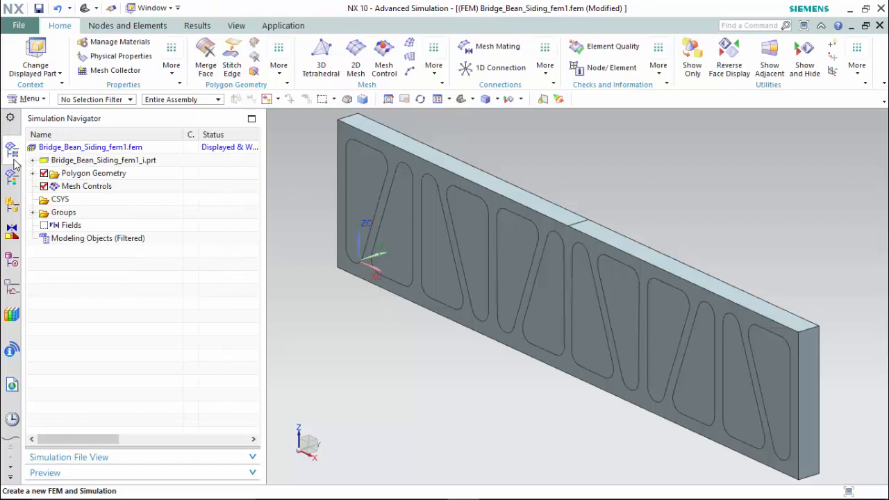
click(32, 172)
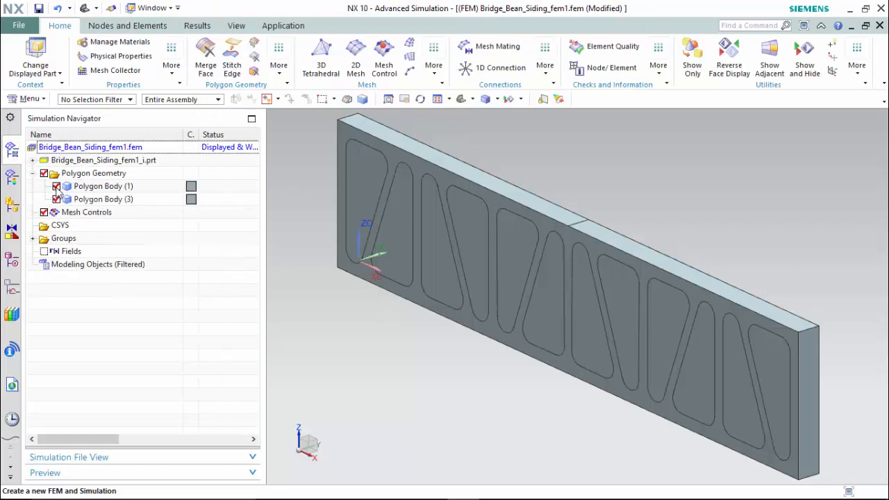
click(102, 186)
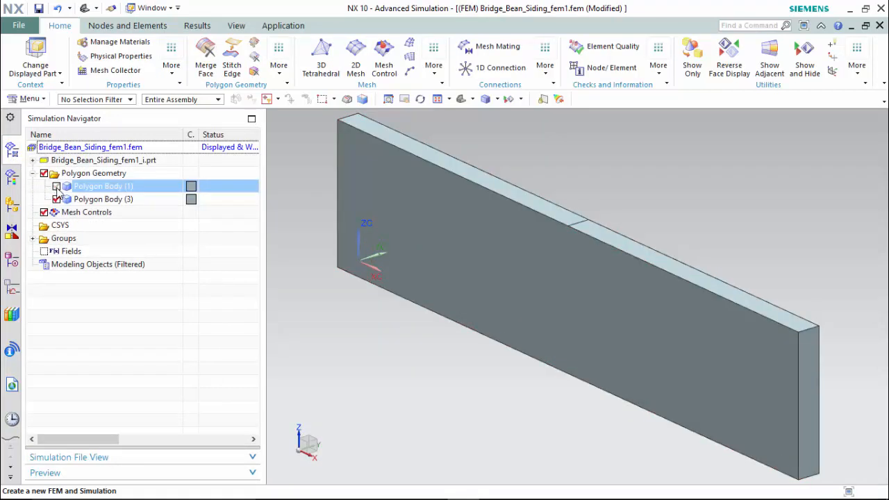
click(102, 199)
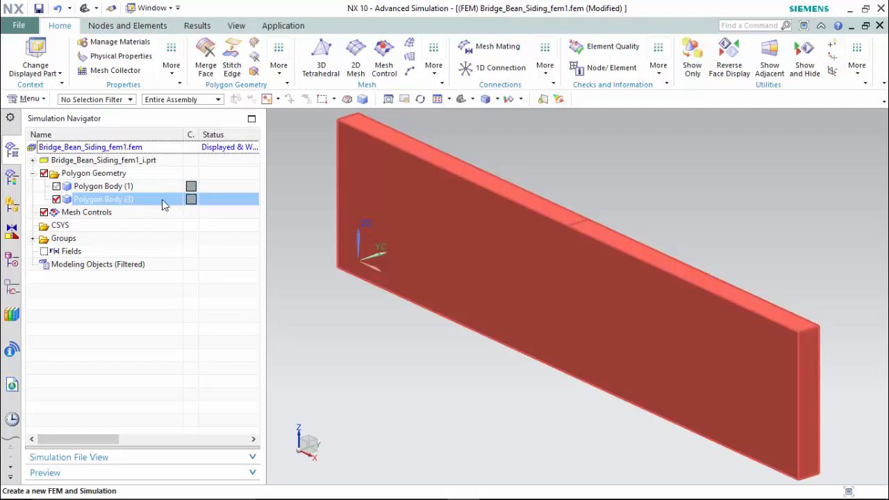
click(103, 199)
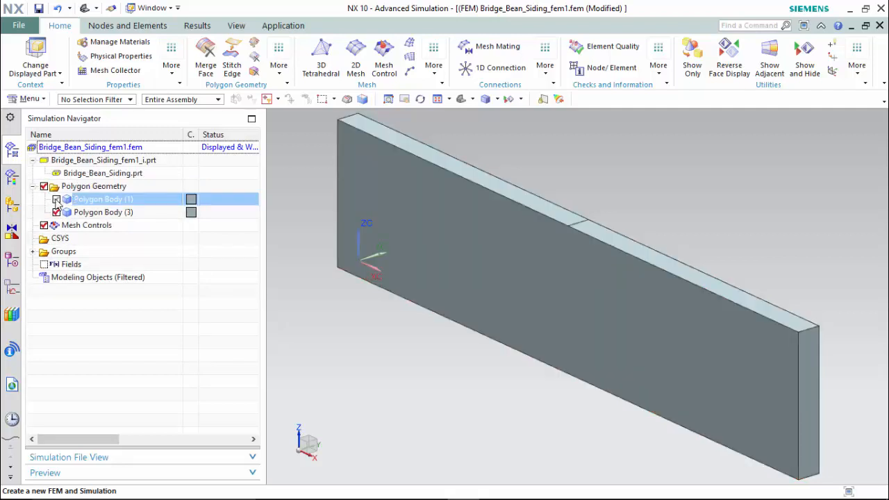
click(30, 98)
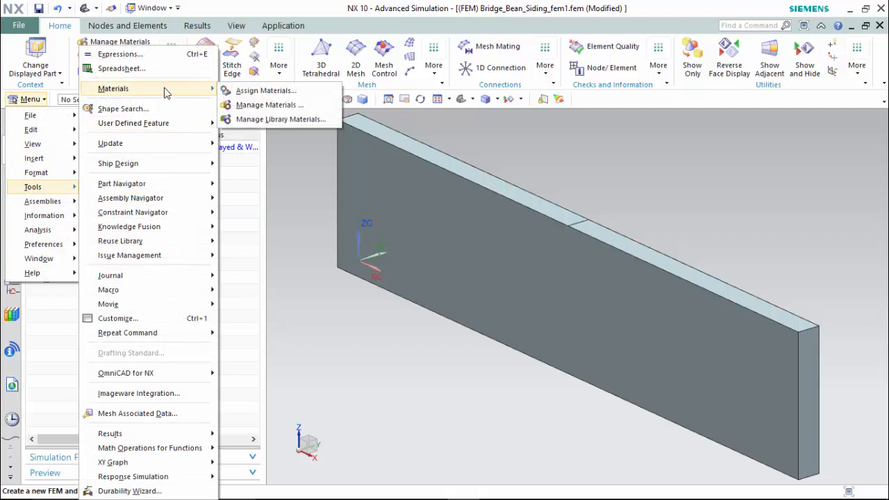
click(266, 90)
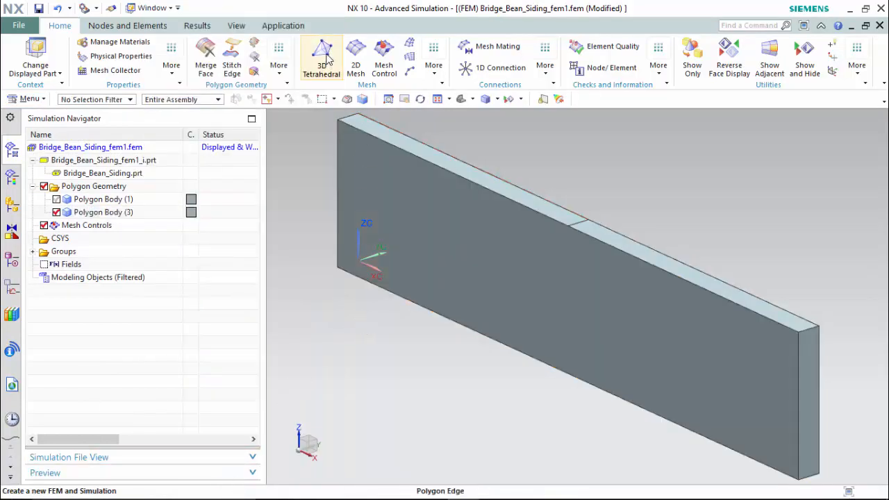
Mesh the solid plate with CTETRA(10) elements at 0.559 in, then return to the simulation file
click(321, 59)
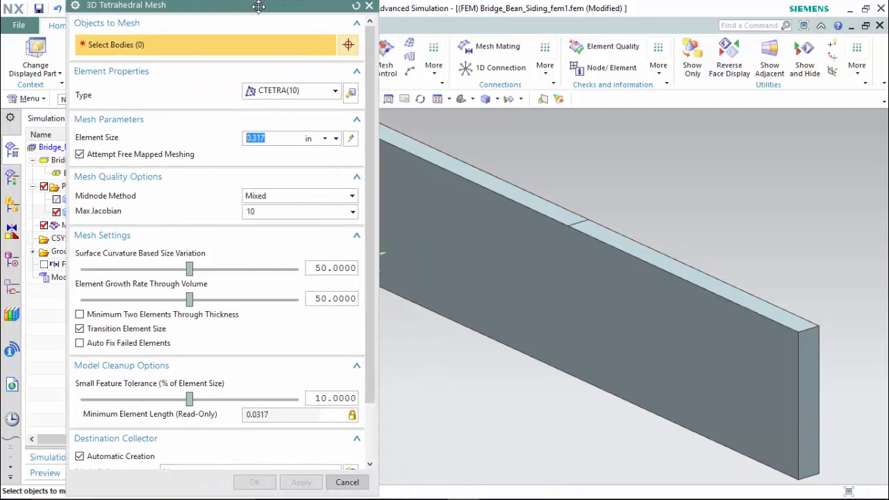
click(625, 277)
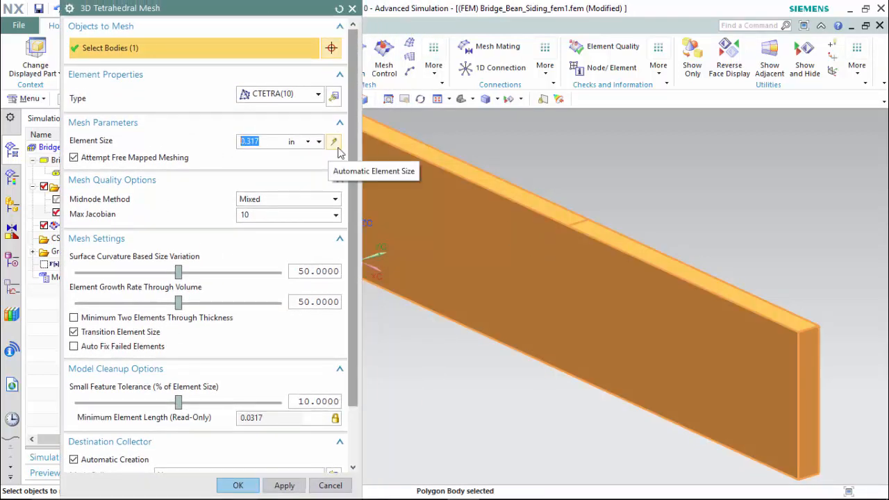
click(333, 142)
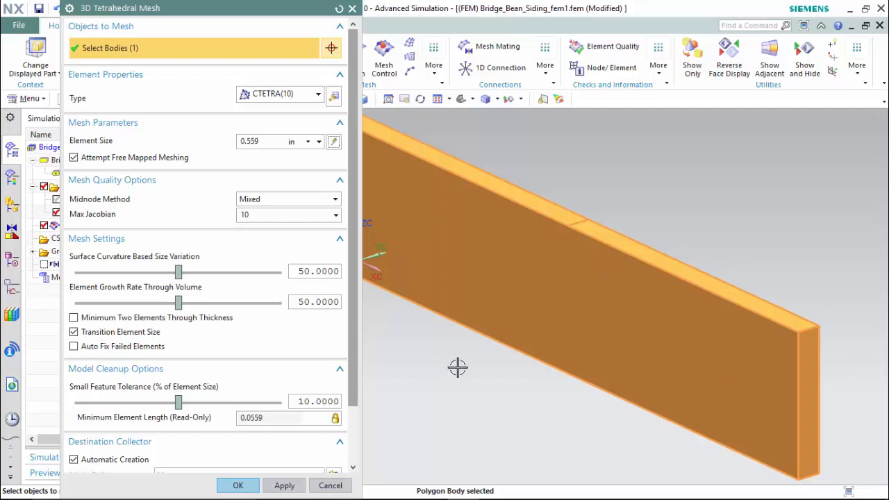
mouse_move(438, 341)
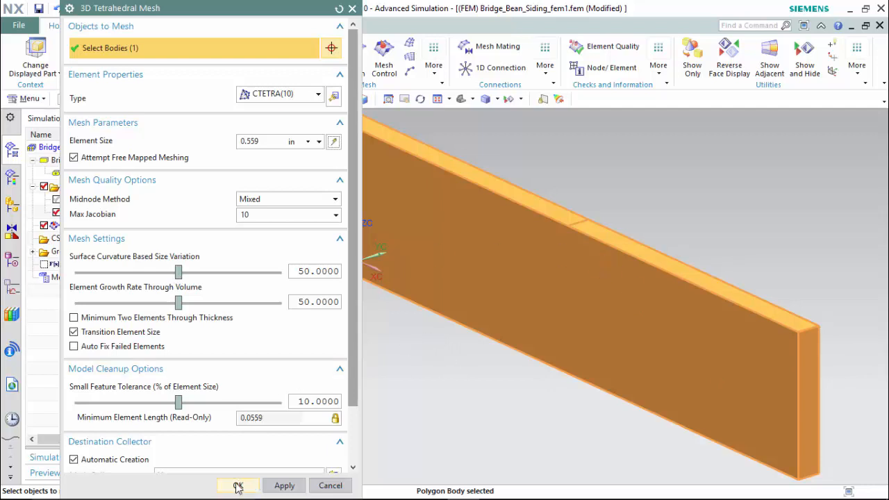
click(237, 485)
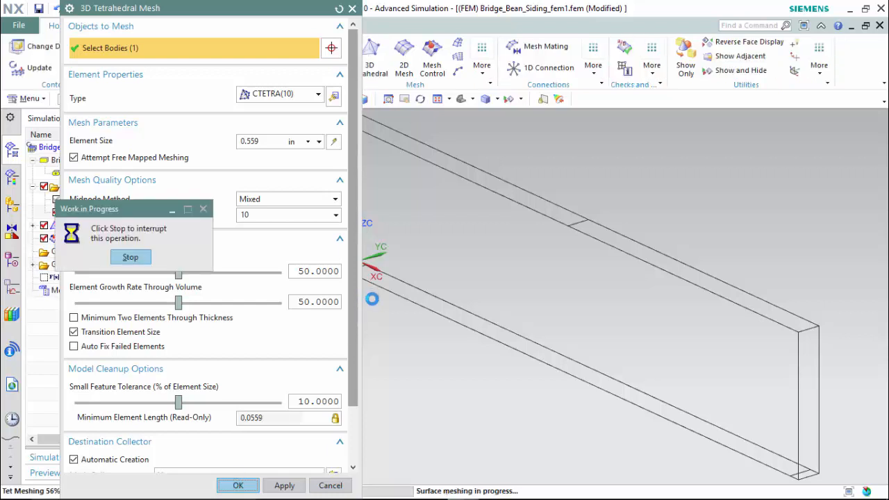
click(152, 8)
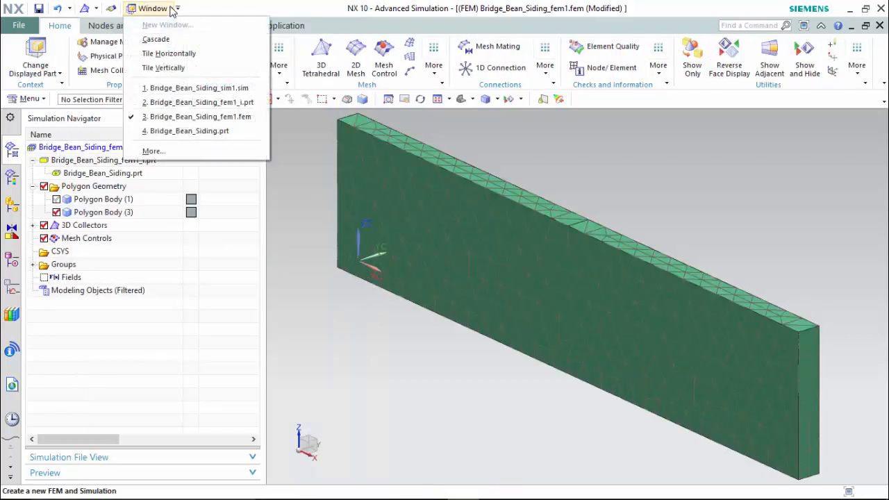
click(201, 116)
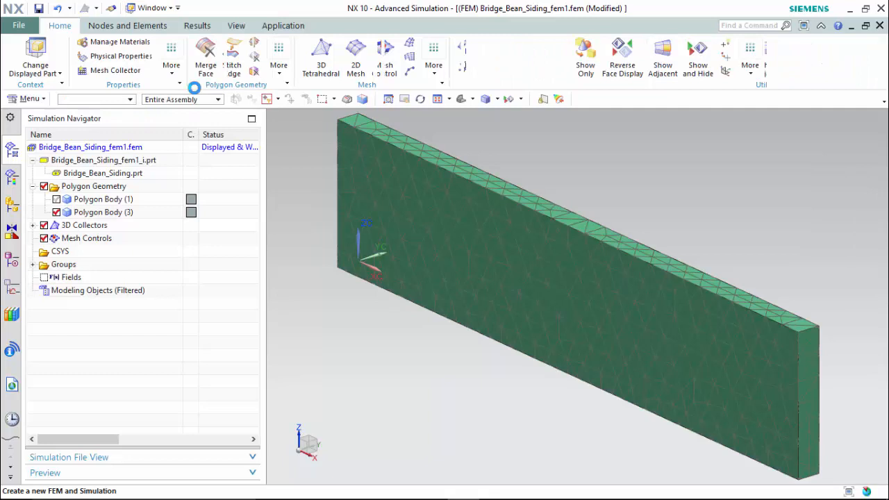
Apply a 1000 lbf force to the beam's top edge, reversed to point downward
click(240, 56)
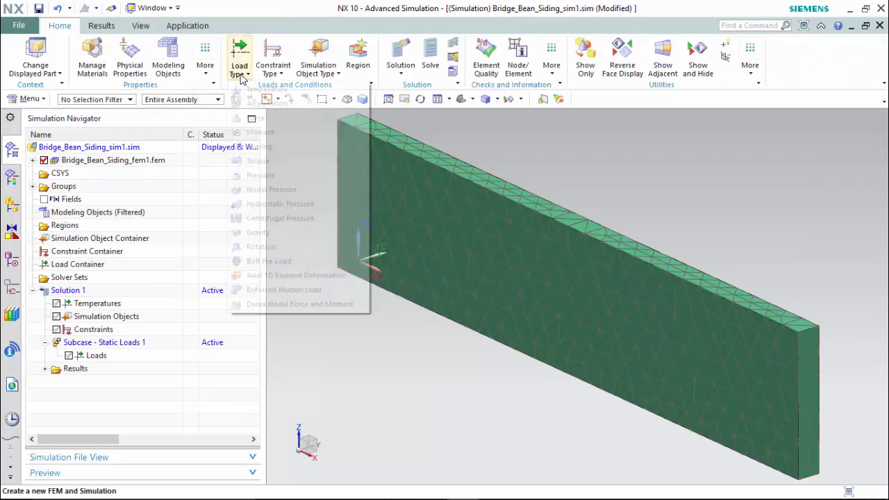
click(238, 56)
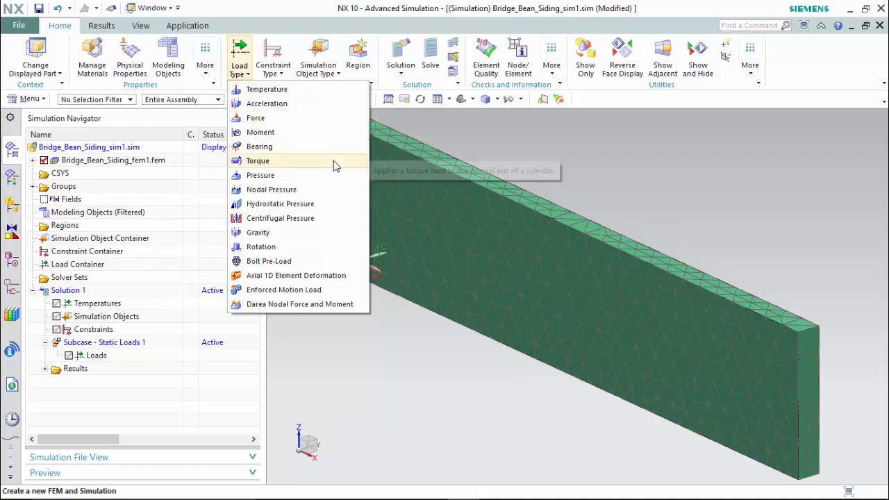
mouse_move(322, 203)
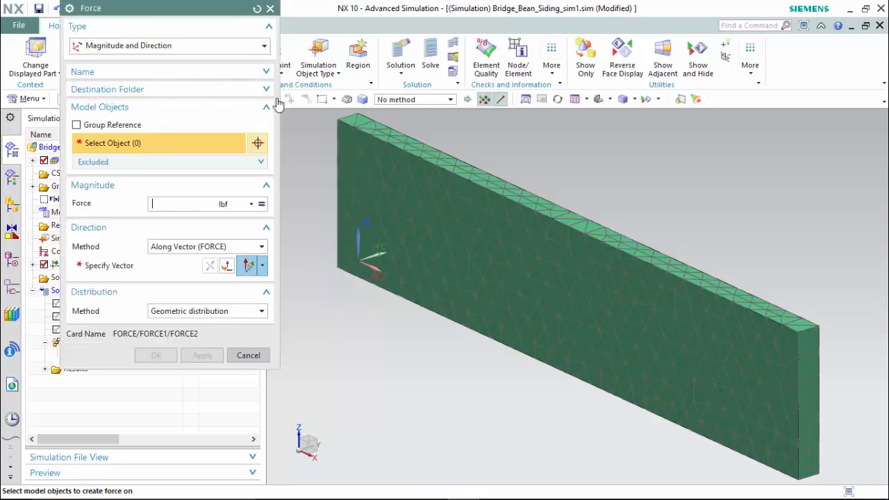
mouse_move(573, 221)
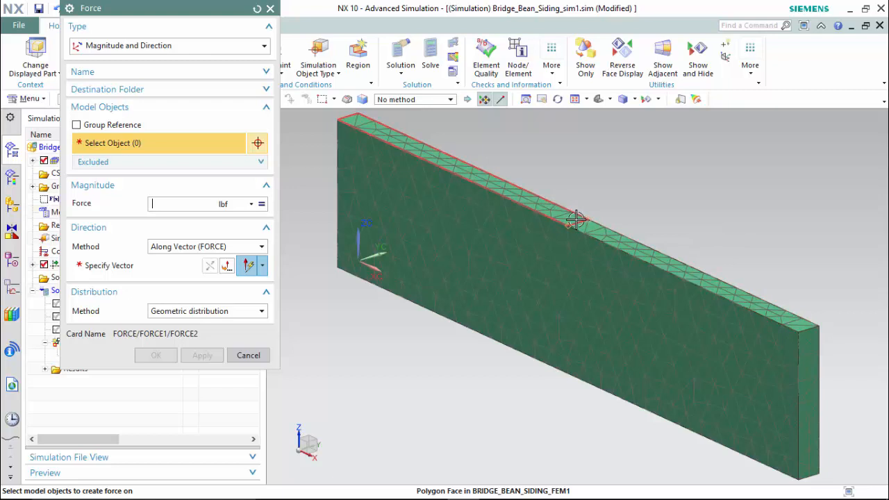
click(576, 221)
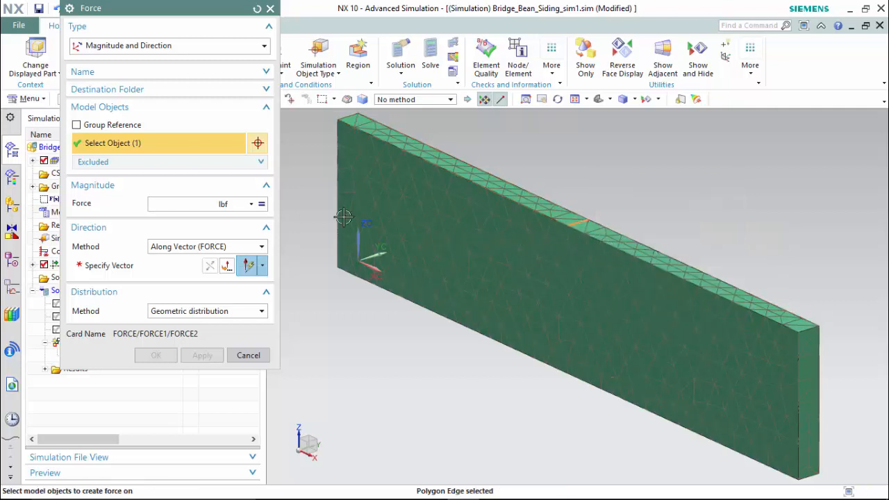
text(1000)
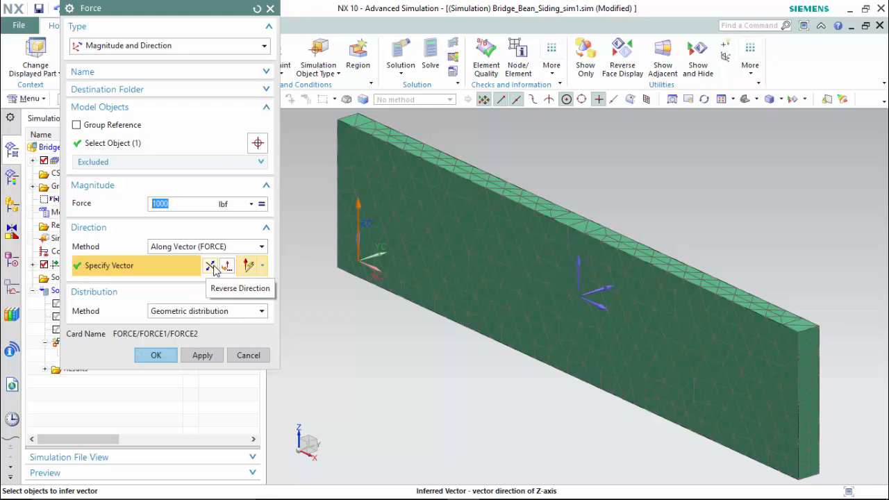
click(225, 265)
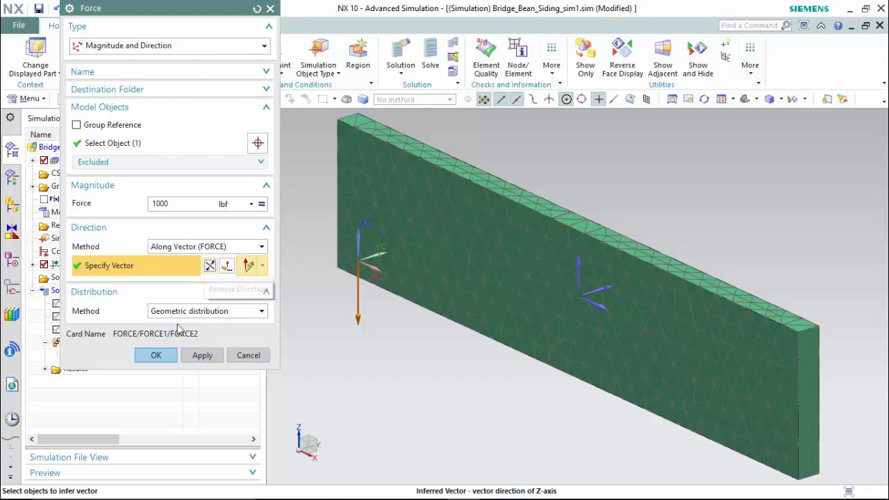
click(273, 59)
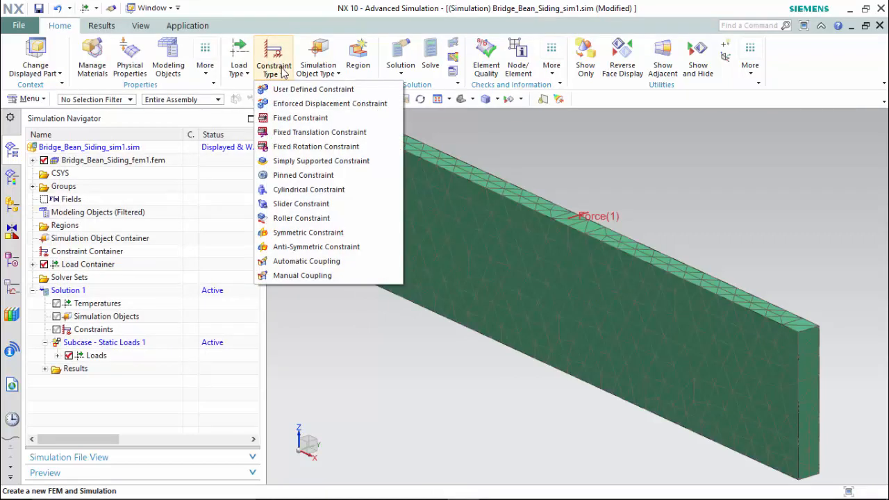
mouse_move(313, 89)
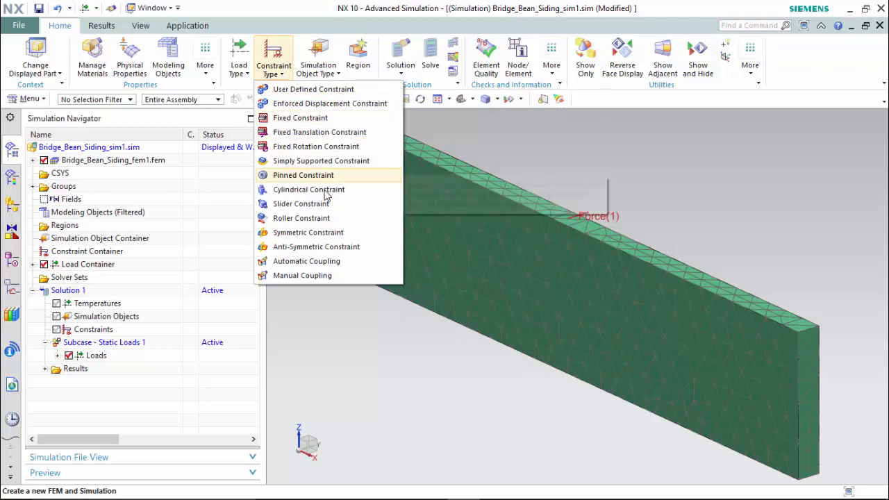
mouse_move(307, 232)
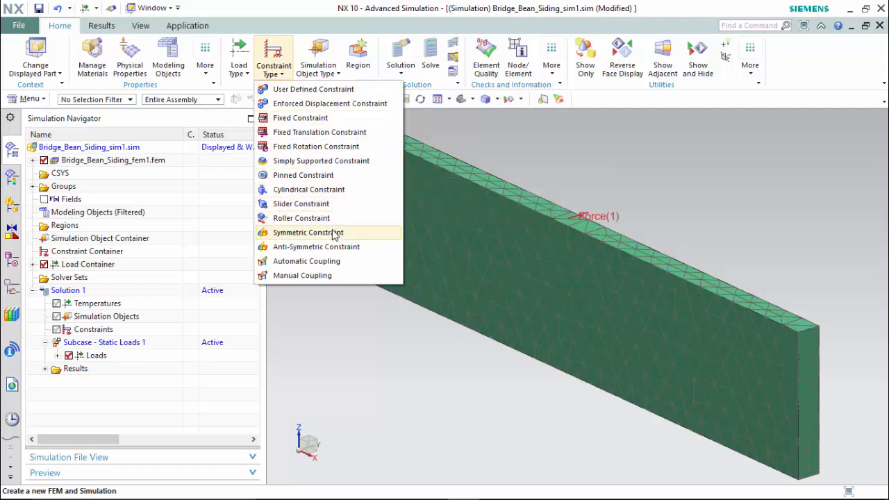
mouse_move(319, 132)
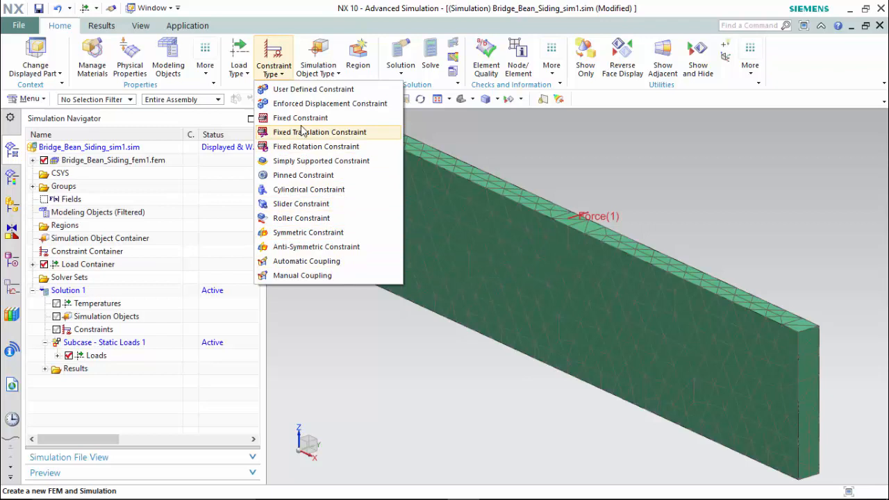
Apply a fixed constraint to the beam ends for Solution 1
click(300, 117)
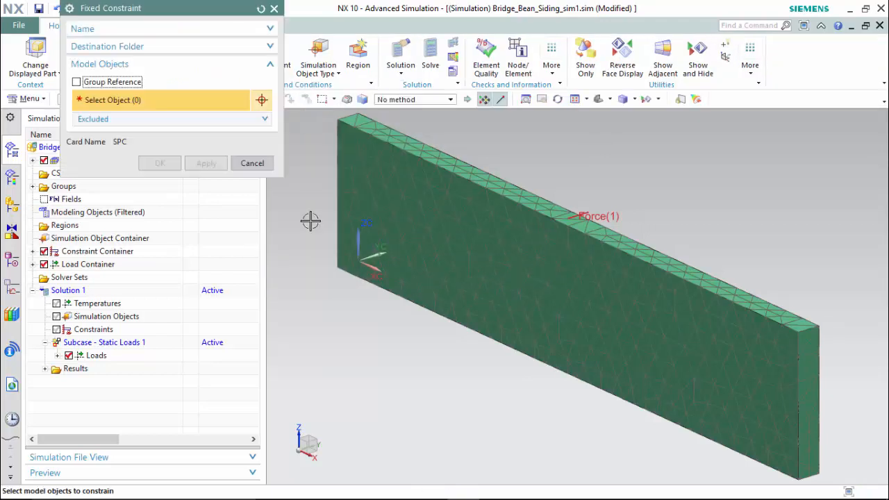
mouse_move(405, 345)
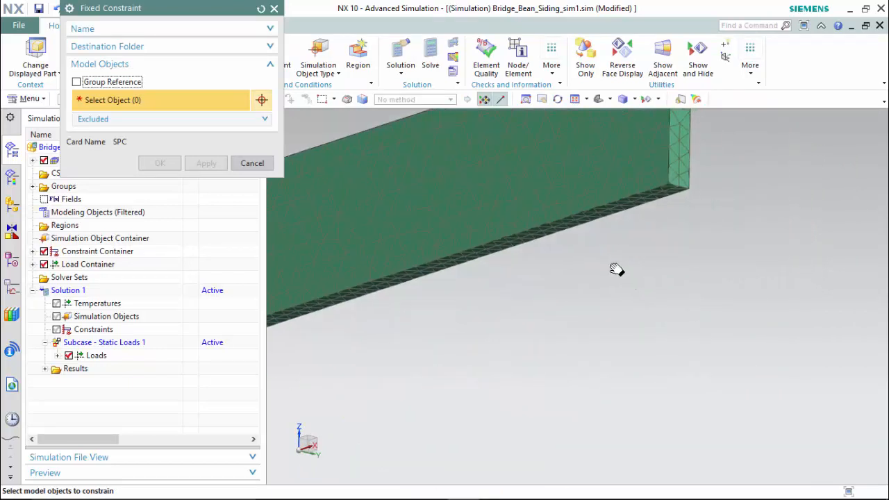
click(704, 177)
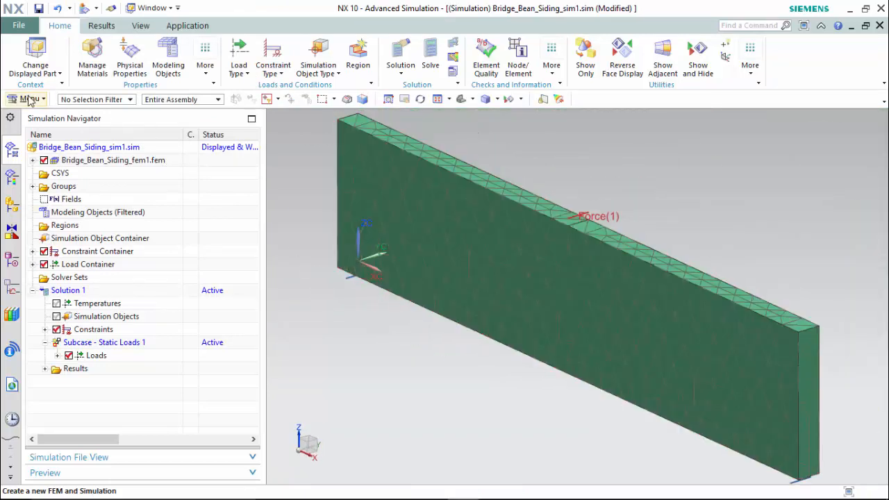
Create Adaptivity Setup 1 on Solution 1: absolute stress 10000 psi, minimum element length 0.001 in
click(28, 98)
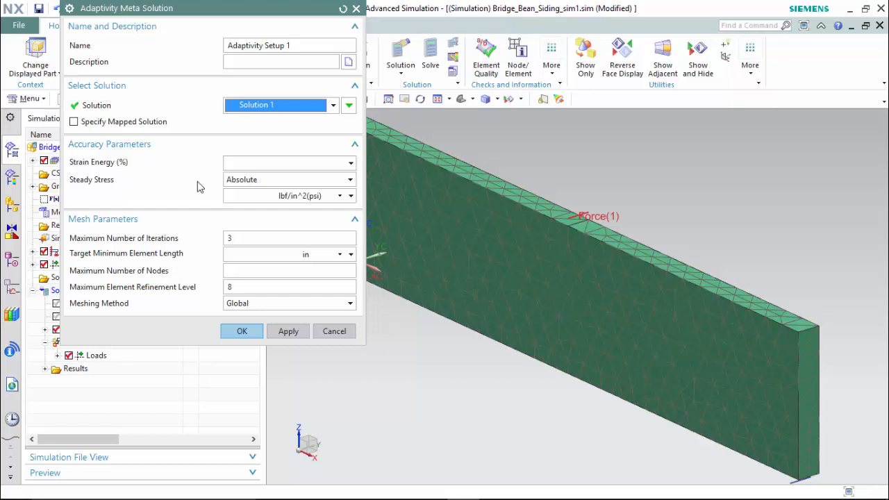
click(285, 180)
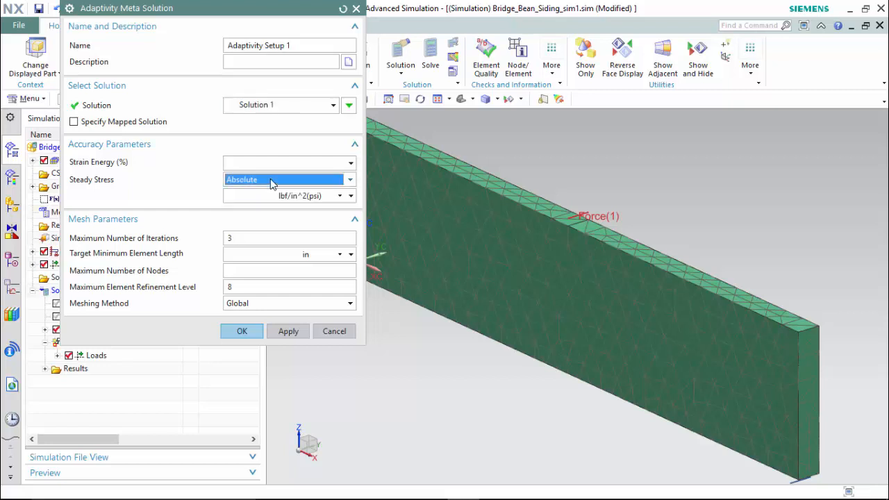
mouse_move(157, 247)
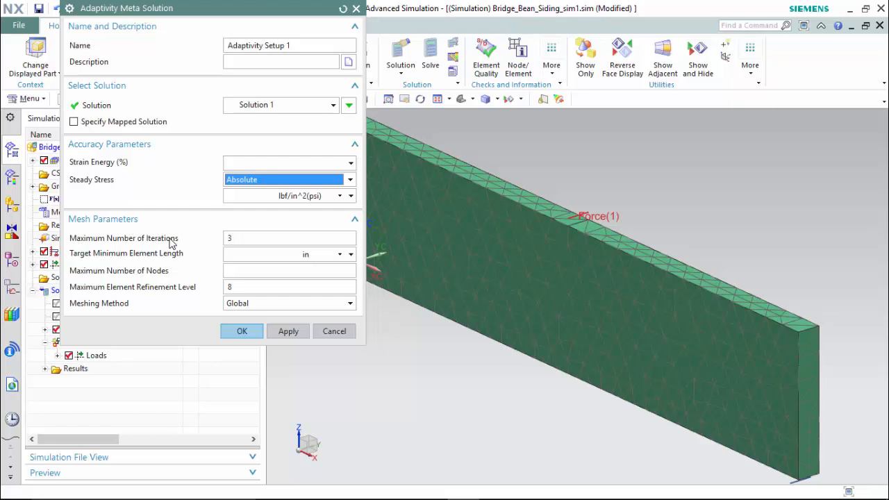
mouse_move(172, 212)
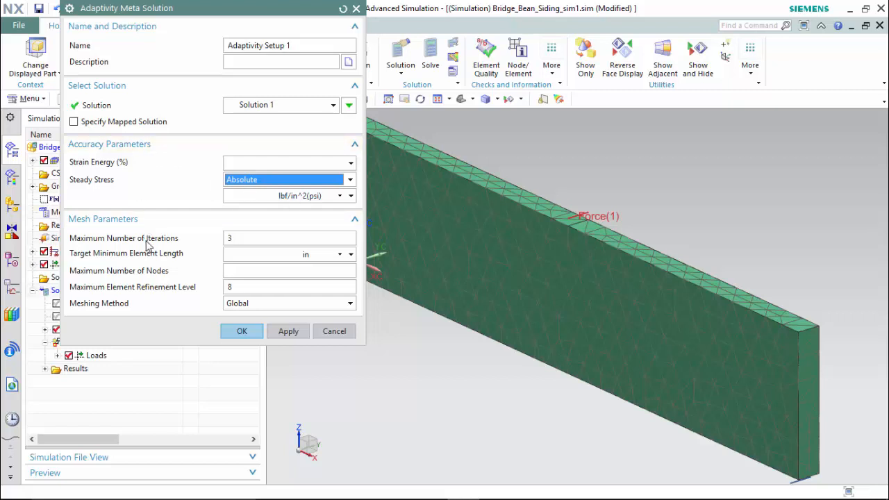
mouse_move(148, 245)
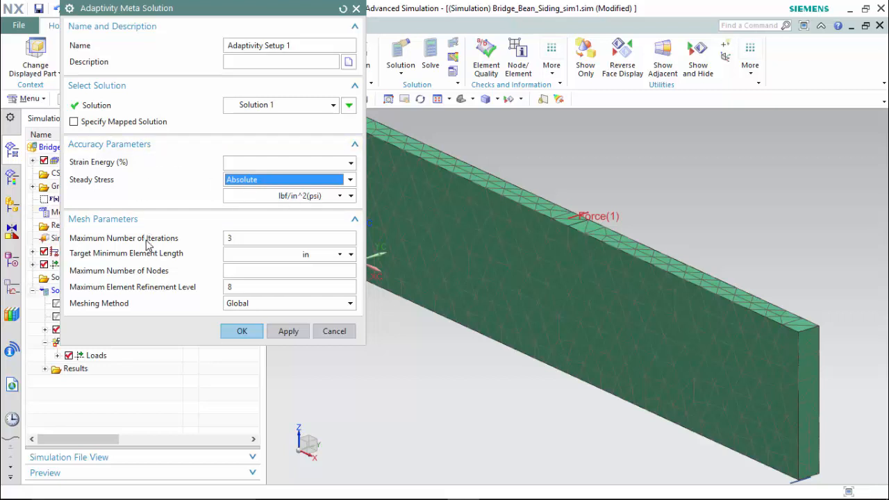
mouse_move(144, 172)
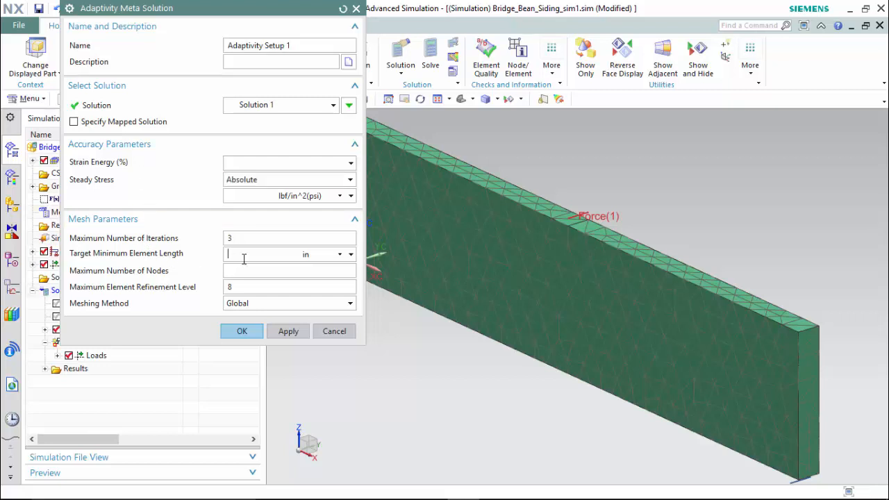
text(.001)
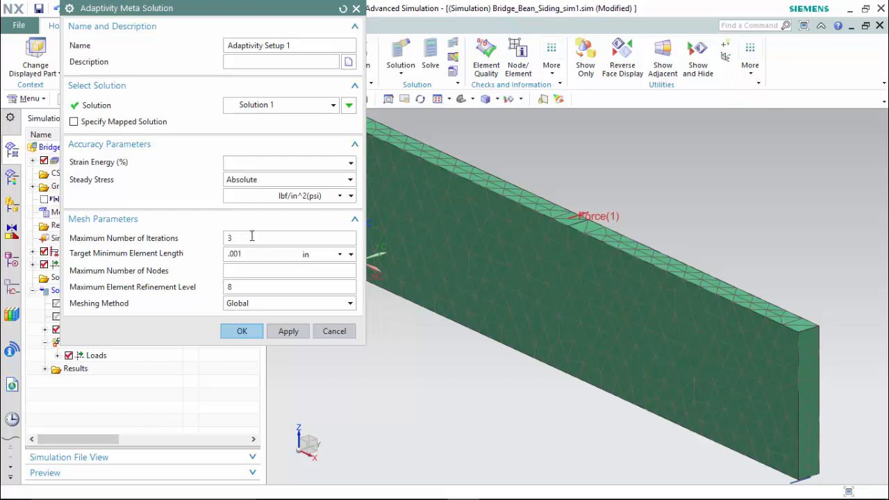
text(10000)
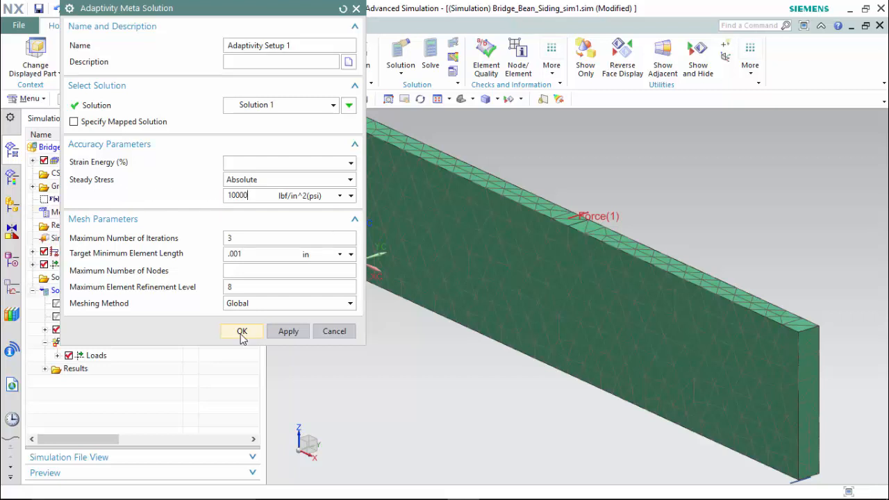
click(242, 330)
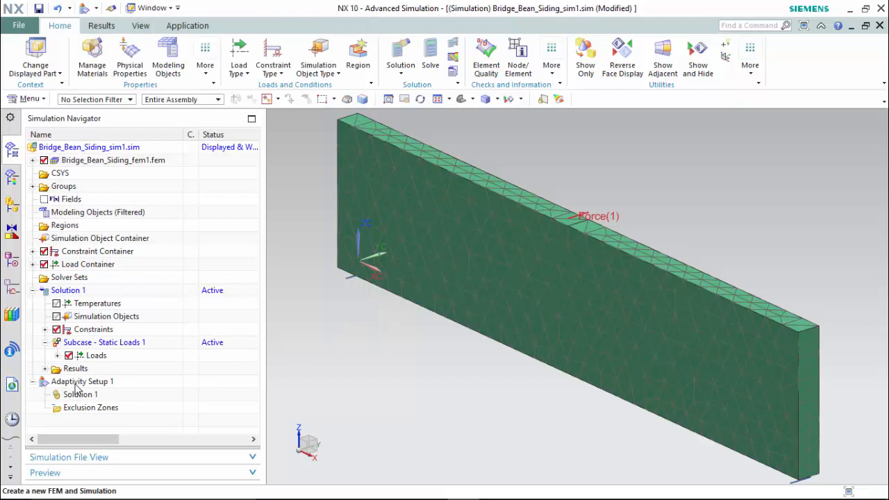
mouse_move(328, 328)
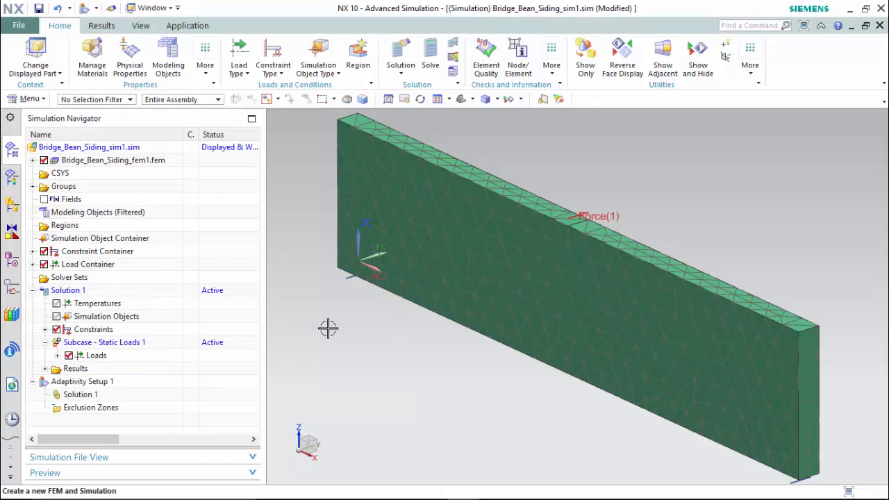
Solve Solution 1, review all solver messages, and display the convergence graph
click(430, 52)
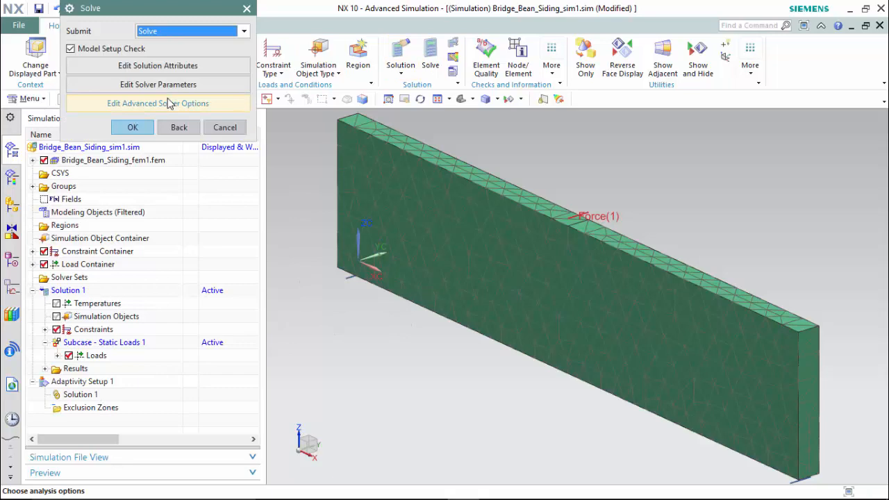
click(132, 127)
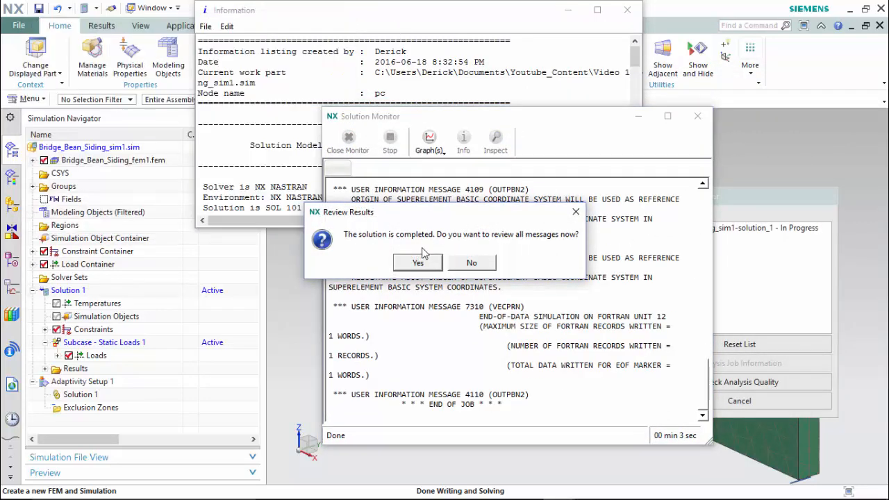
click(471, 262)
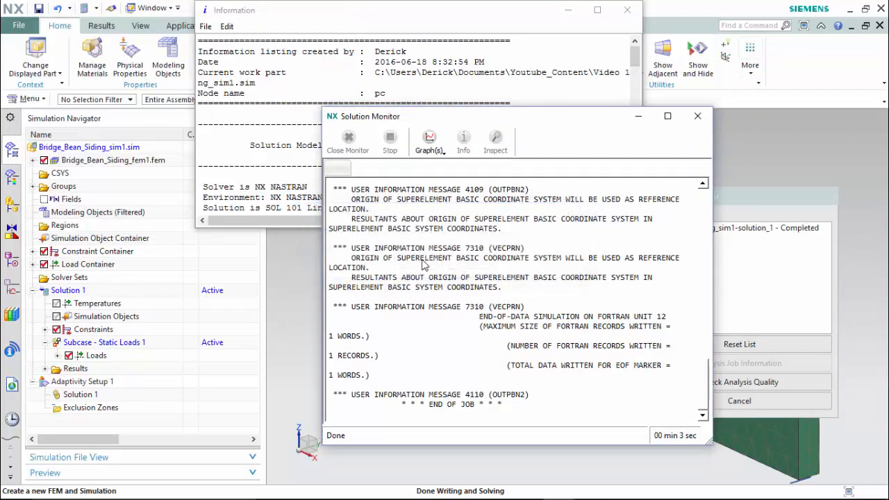
click(429, 140)
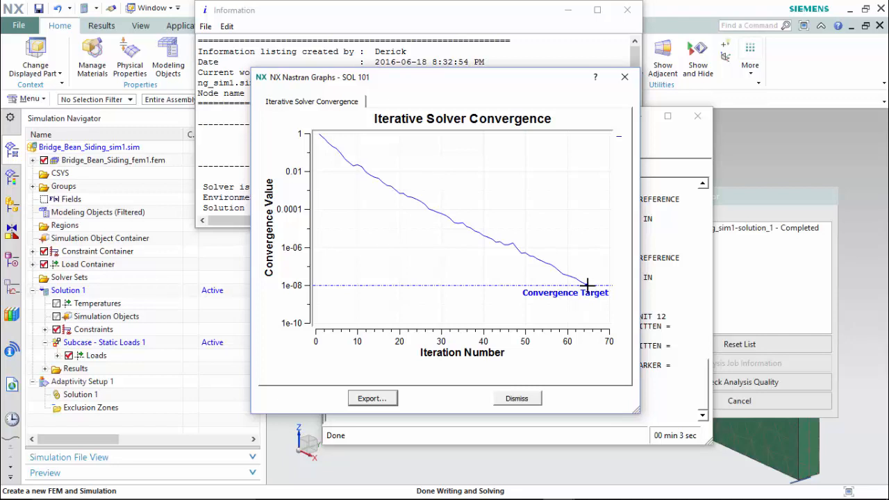
mouse_move(588, 286)
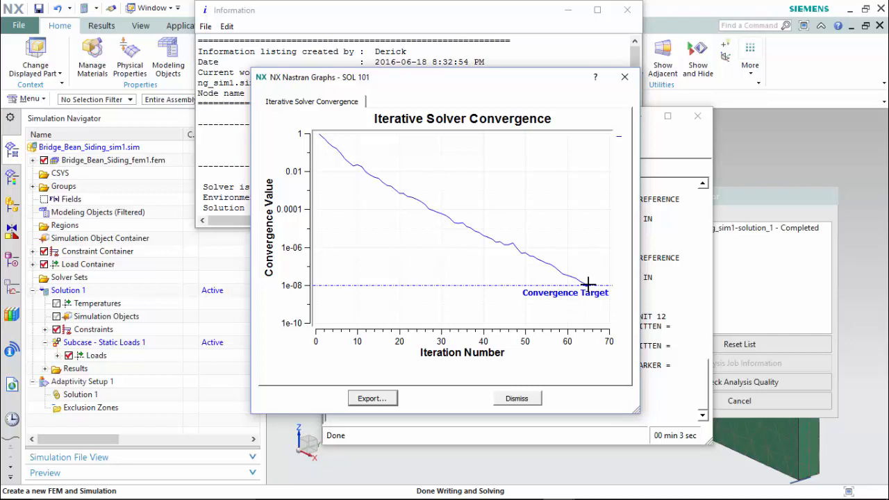
mouse_move(586, 285)
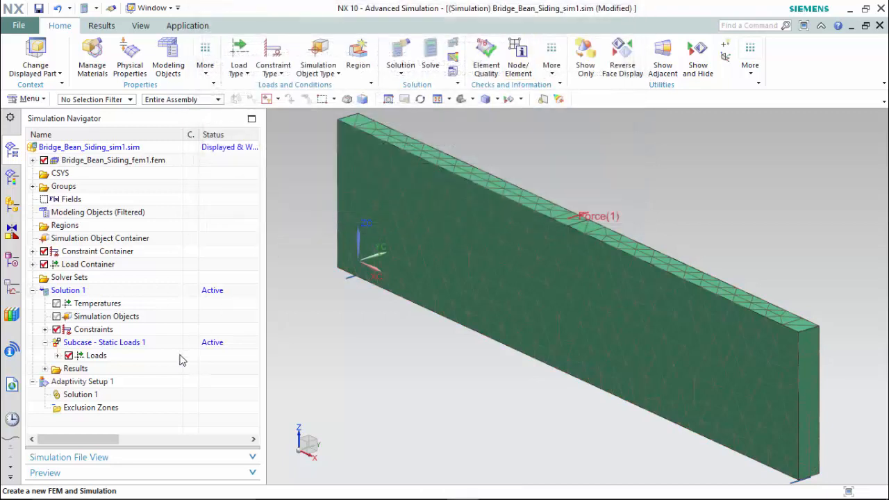
Plot Solution 1's nodal displacement and orbit the beam to an angled view
click(101, 25)
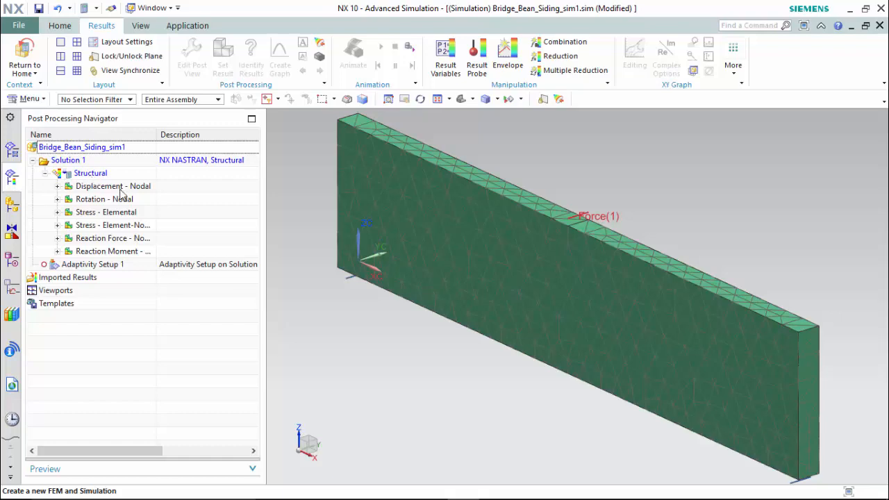
double_click(113, 185)
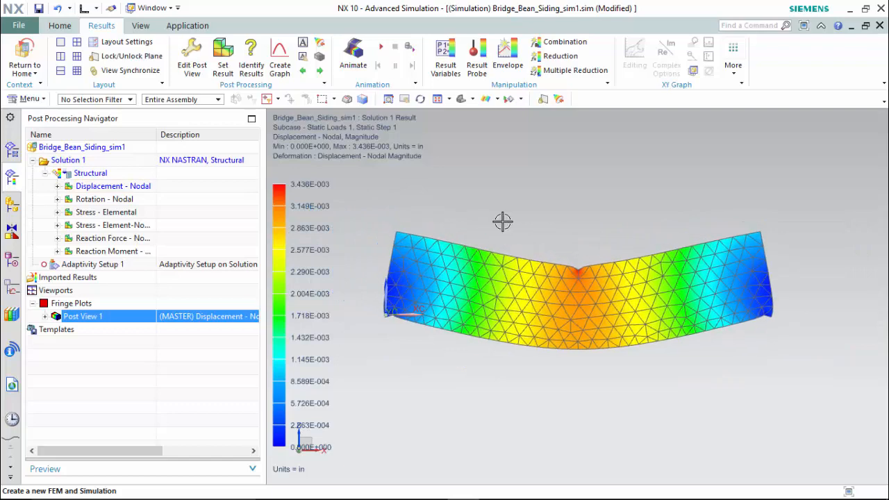
drag(502, 221, 490, 231)
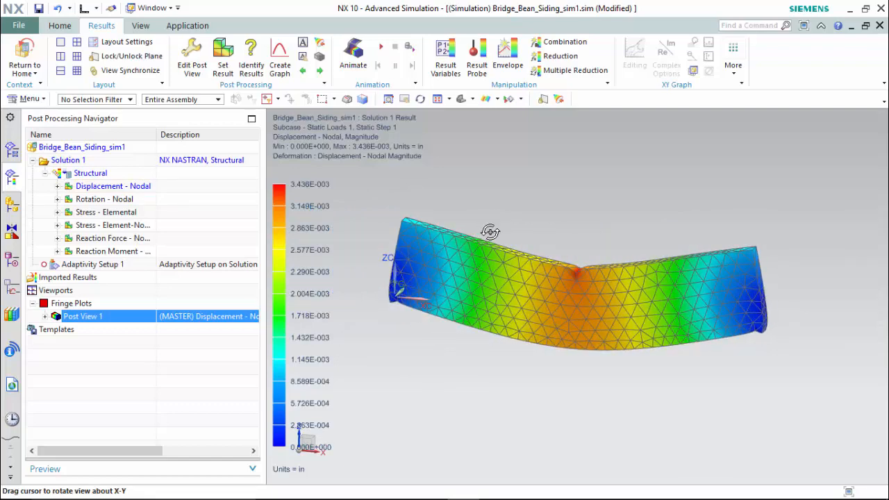
drag(490, 232, 395, 229)
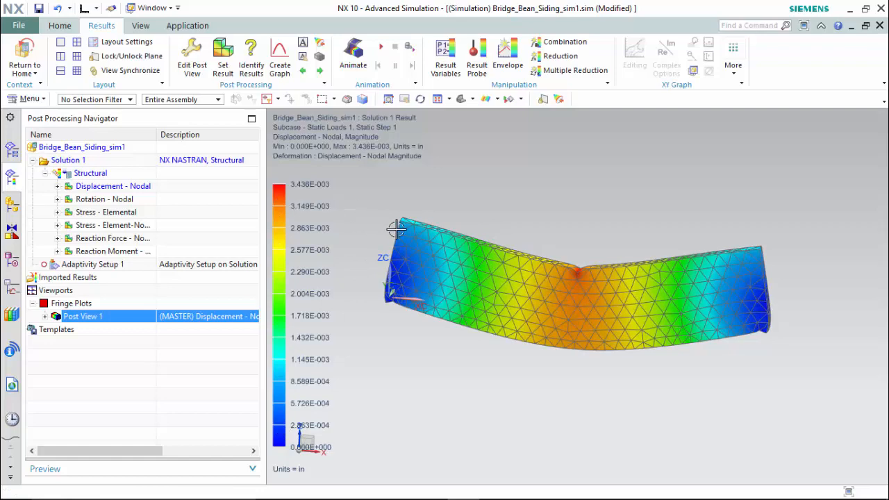
Identify displacement values at nodes around the centre notch, about 0.003 in
click(251, 55)
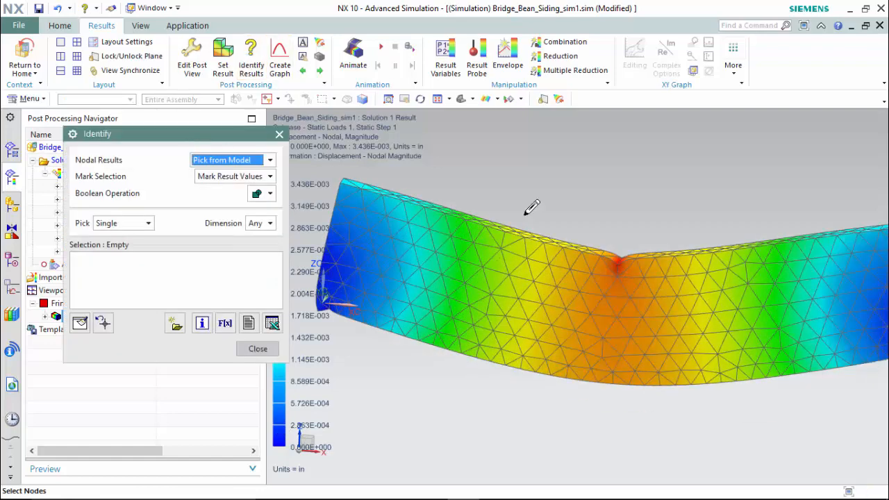
click(618, 260)
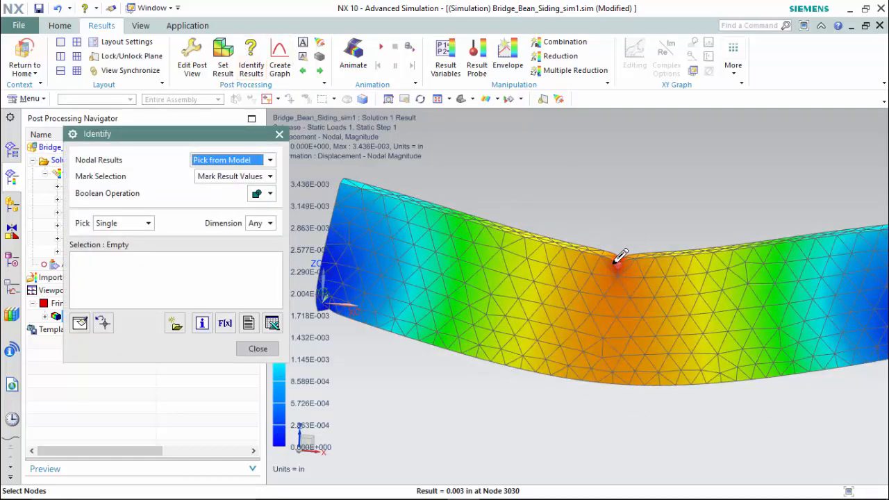
click(621, 261)
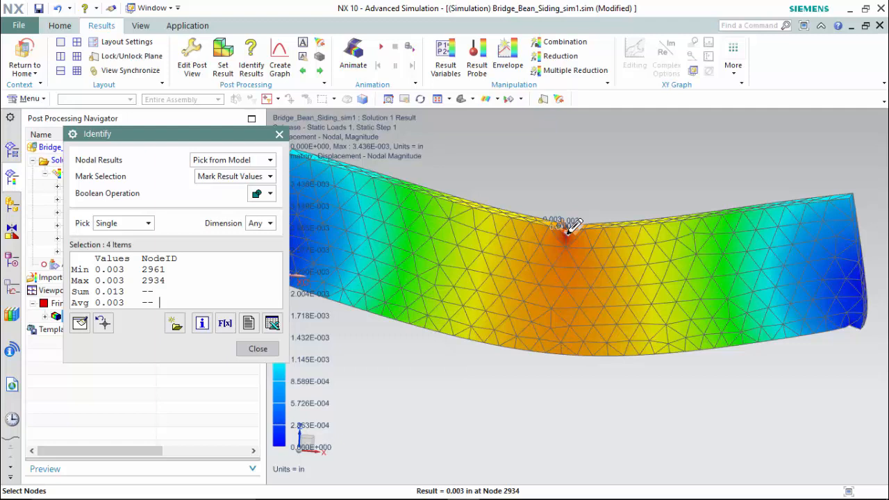
click(257, 348)
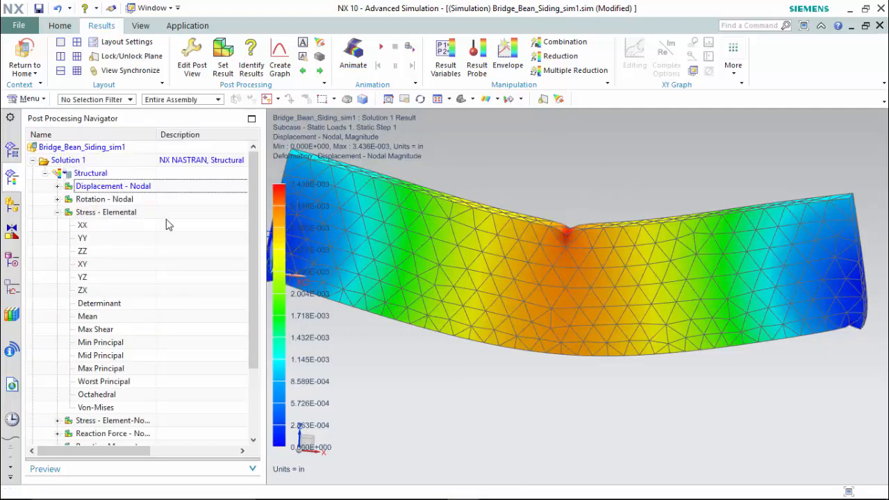
mouse_move(110, 279)
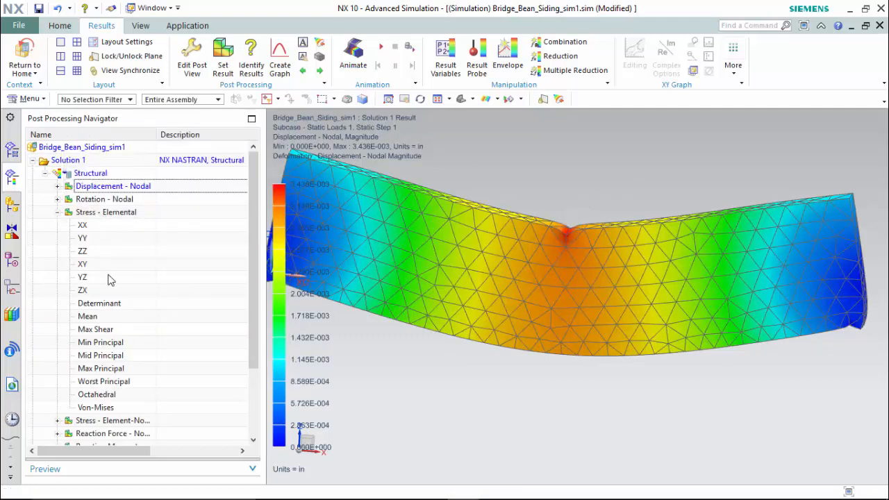
Plot Solution 1's elemental Von Mises stress, peaking near 9516 psi, and orbit to inspect
double_click(95, 407)
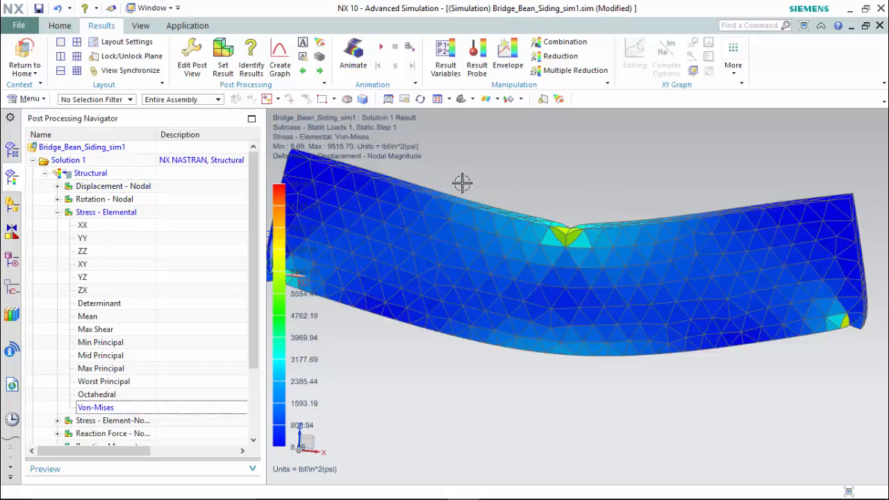
drag(461, 183, 498, 185)
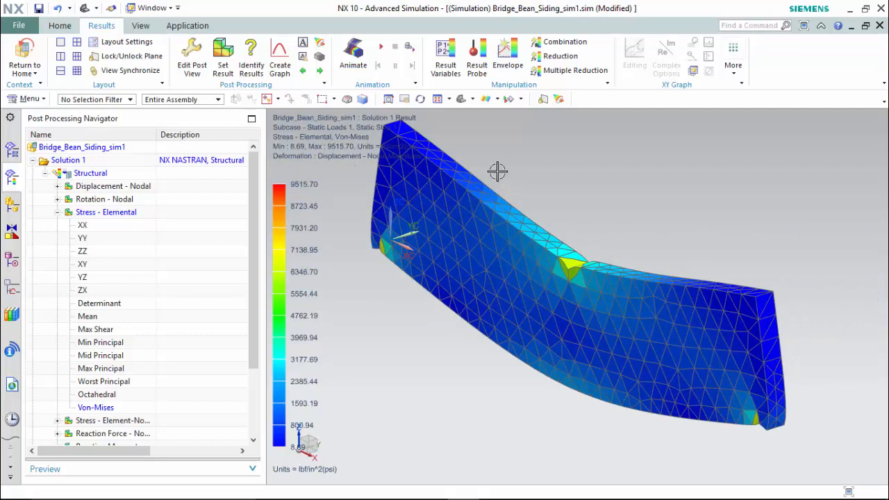
mouse_move(333, 146)
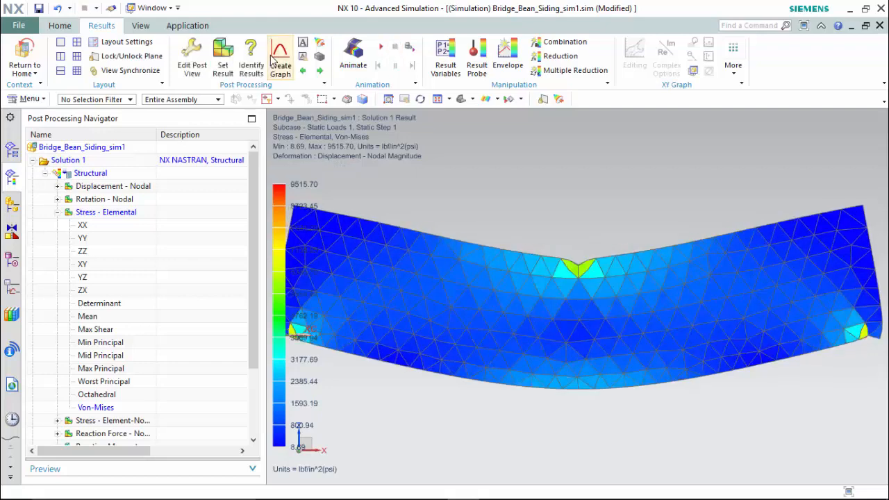
Create Path 1 between end nodes 864 and 2681 and graph nodal displacement along it
click(279, 55)
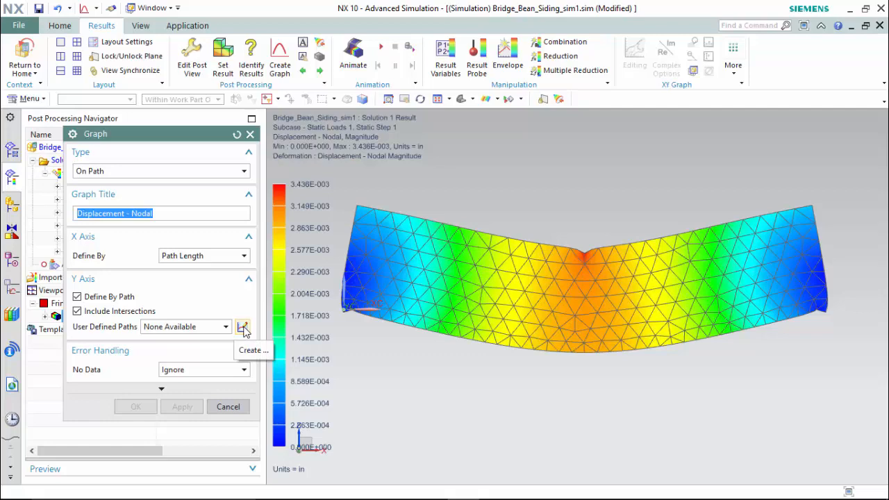
click(243, 327)
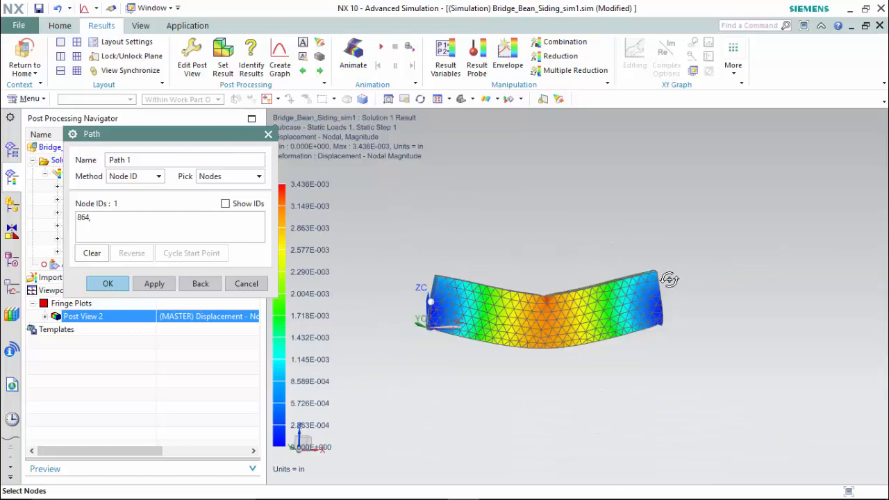
click(562, 294)
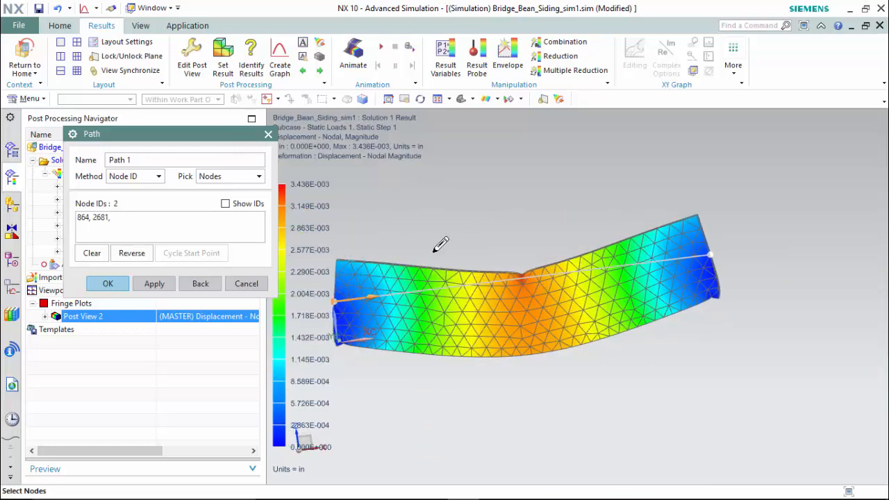
click(108, 284)
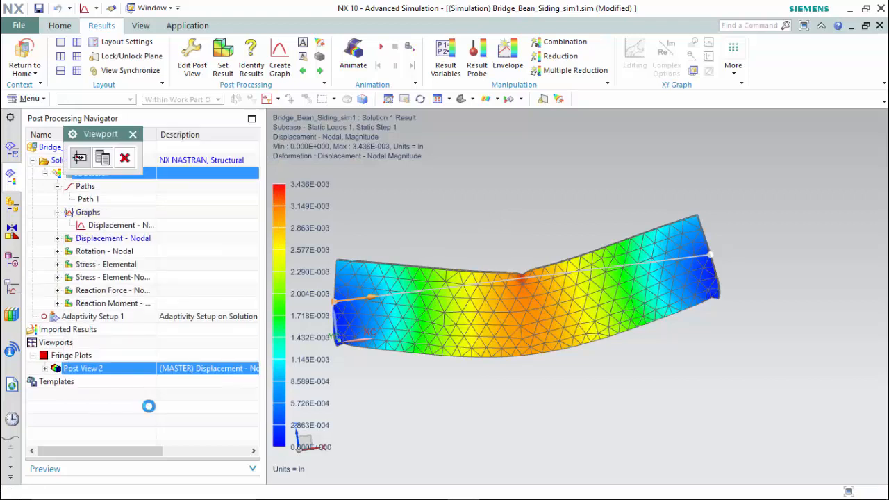
mouse_move(102, 156)
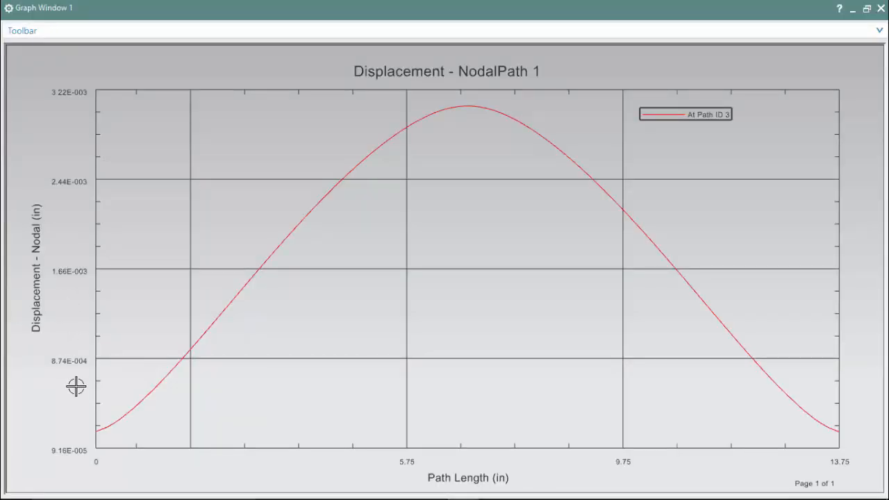
mouse_move(99, 306)
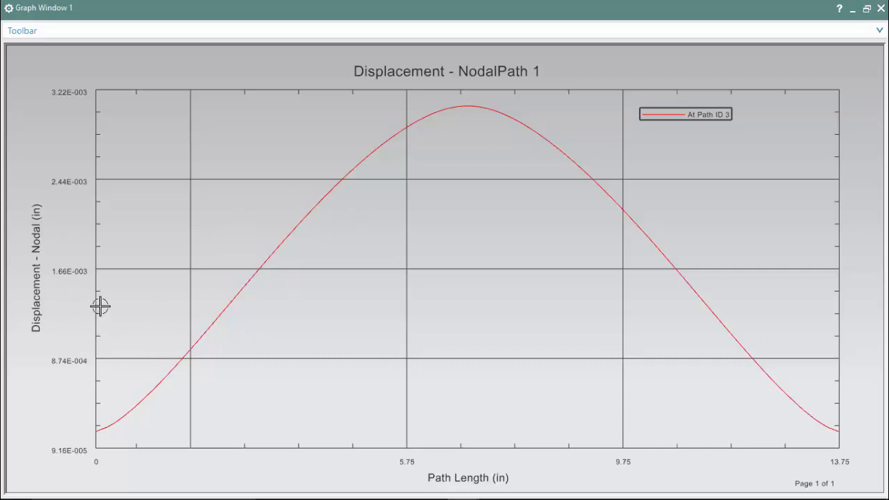
mouse_move(783, 43)
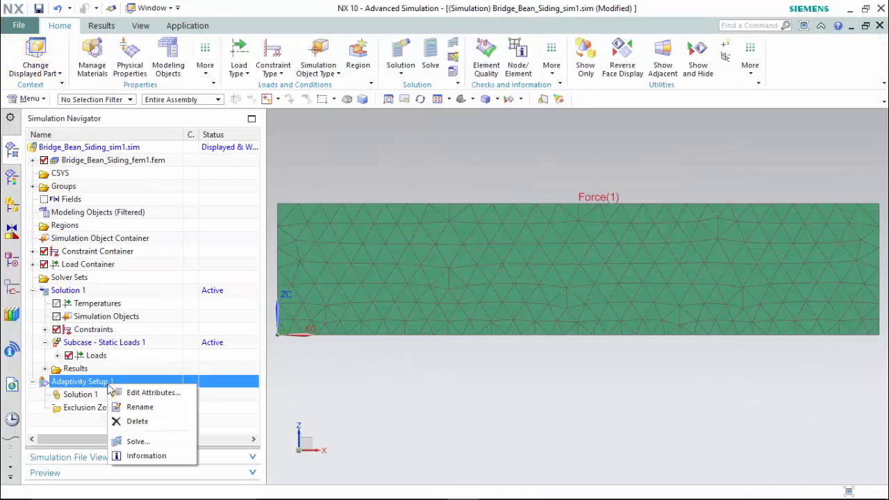
Solve Adaptivity Setup 1 and confirm convergence with 1385 elements and 3037 nodes
click(146, 455)
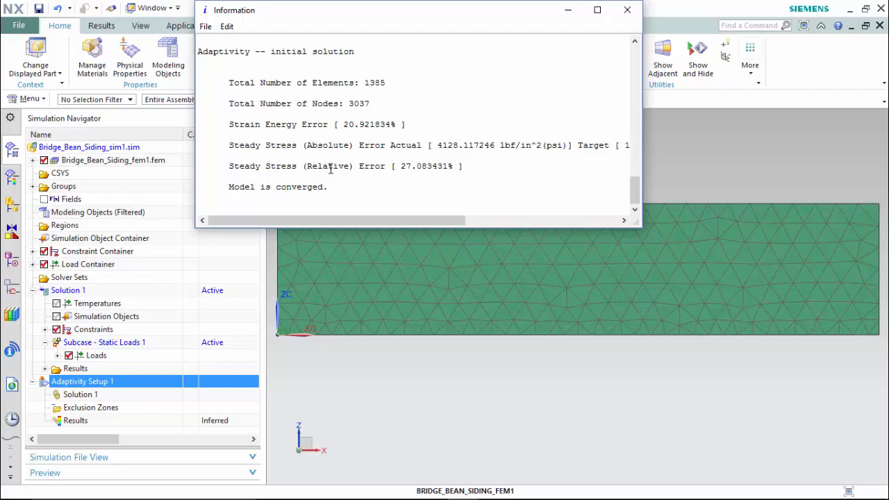
mouse_move(263, 181)
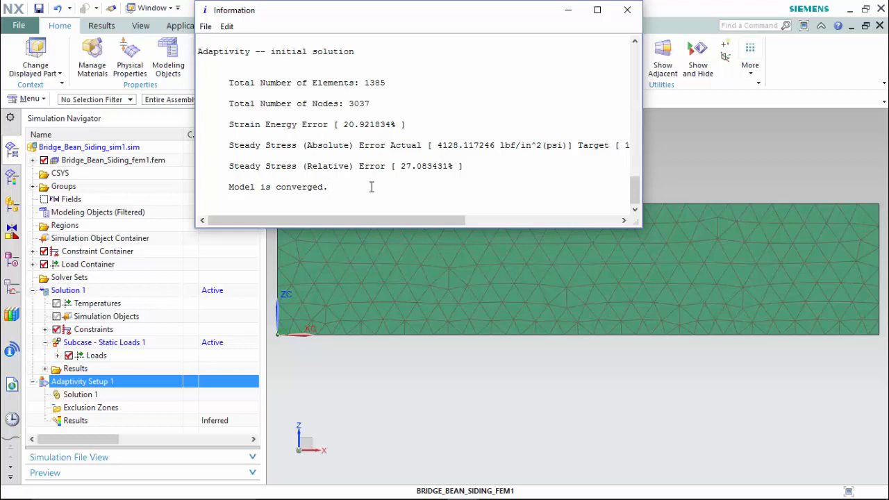
click(626, 10)
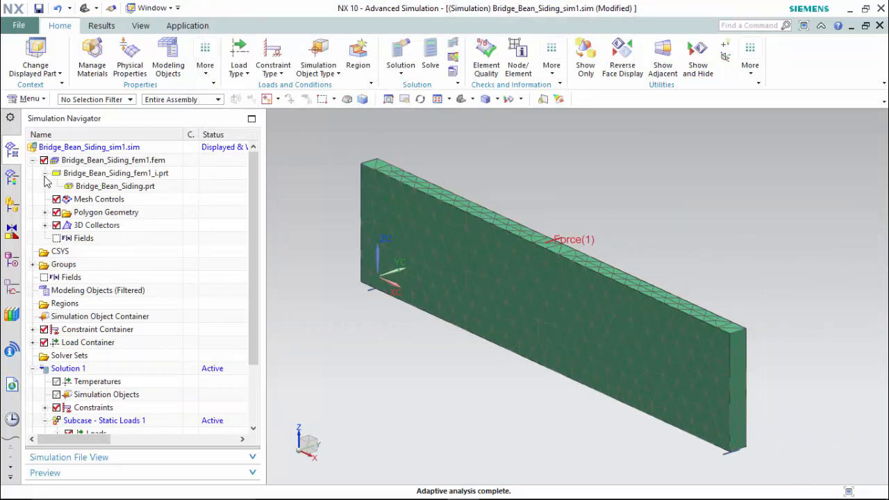
click(400, 55)
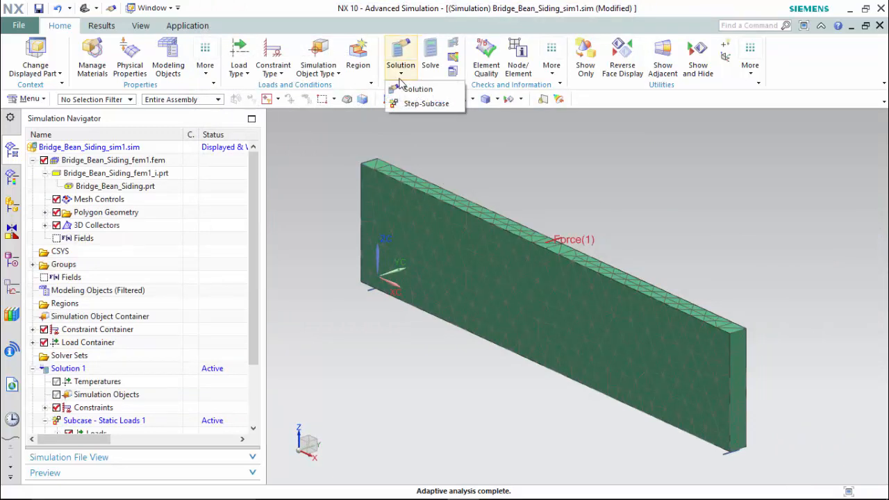
Add Solution 2, then switch to the idealized part and show the truss-cutout body
click(417, 89)
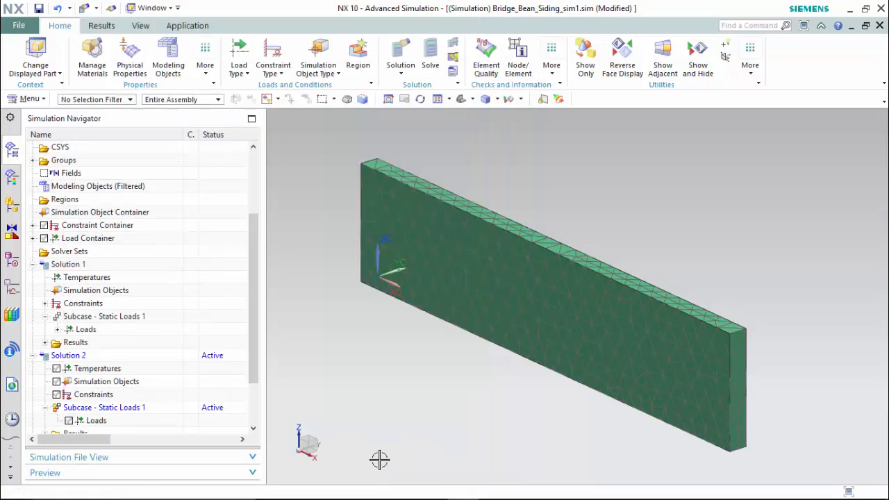
click(152, 8)
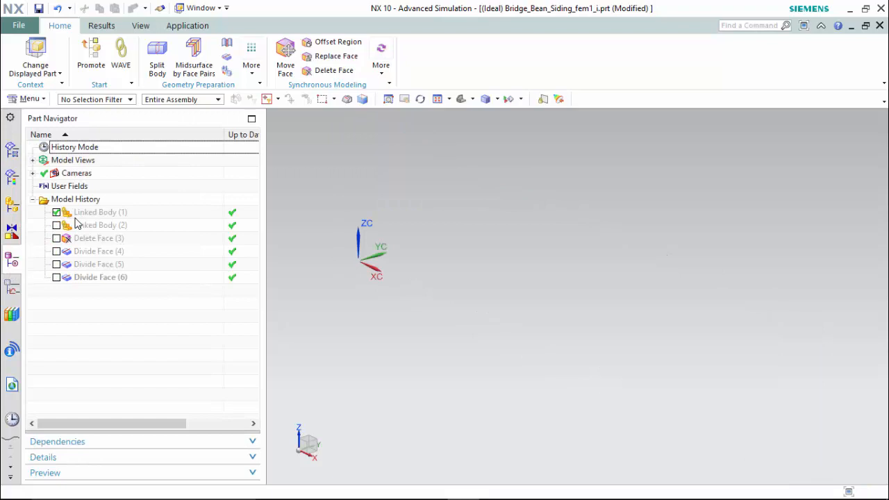
click(57, 212)
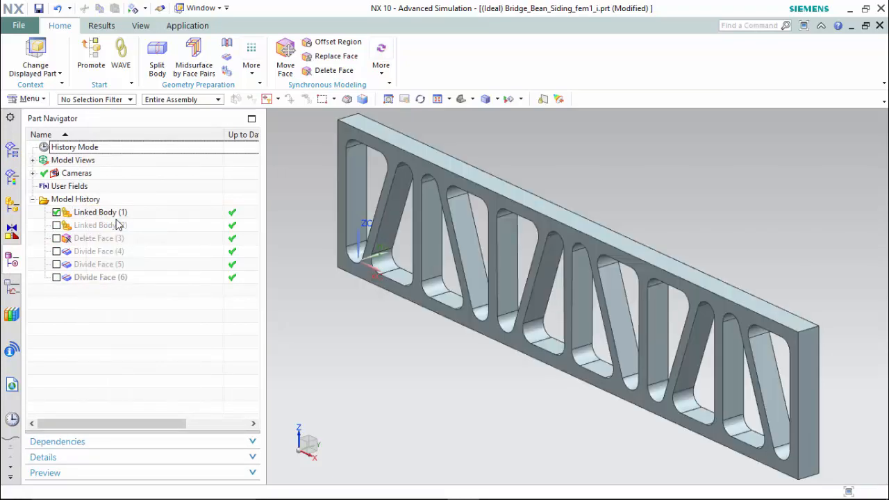
Divide a truss-body face with a line between two points
click(252, 55)
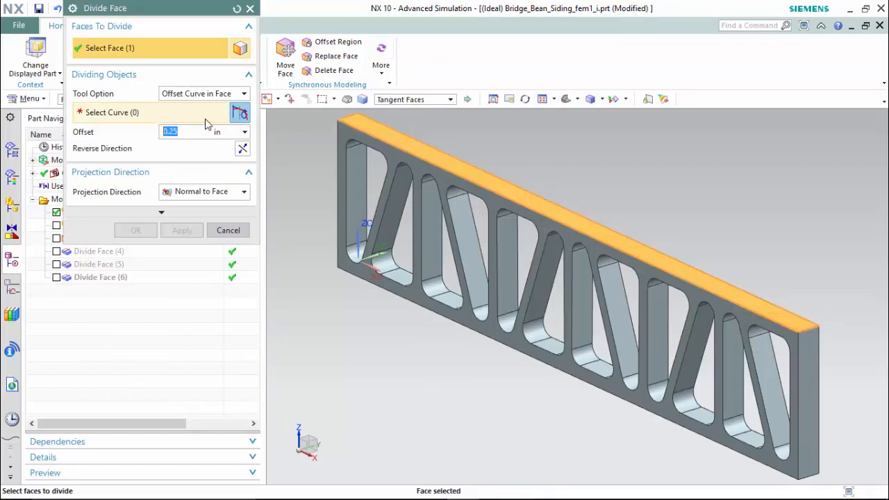
click(201, 93)
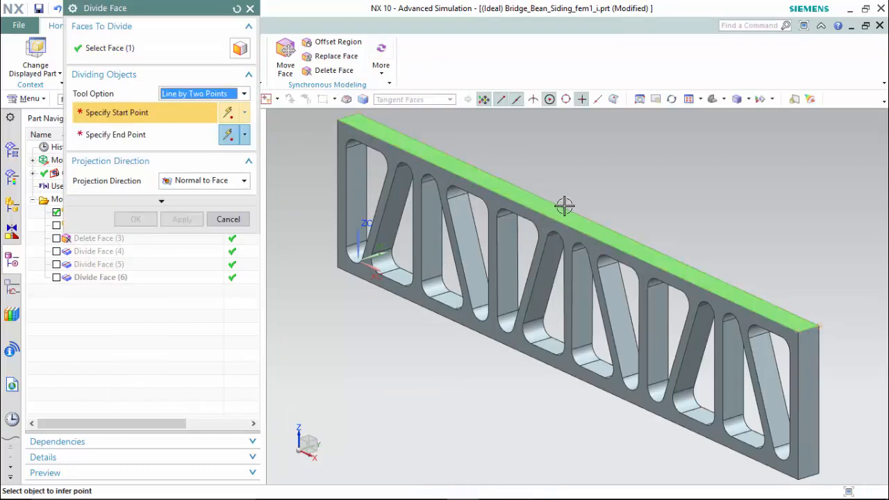
click(564, 207)
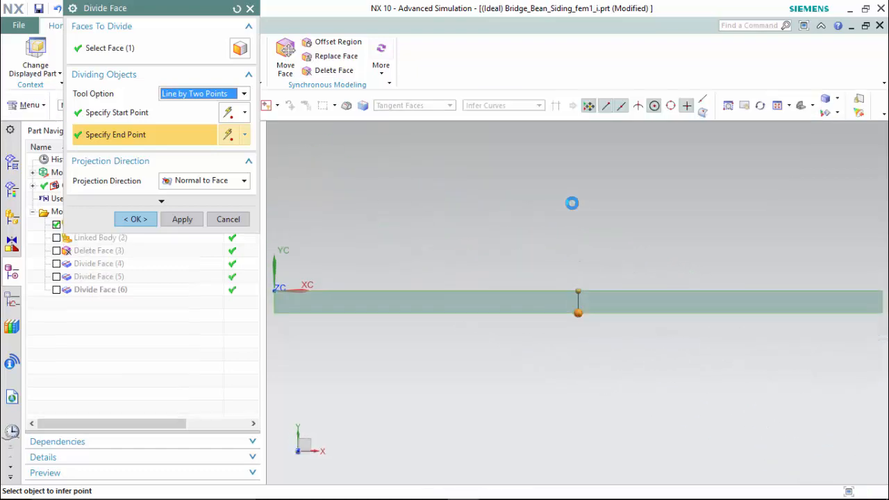
click(134, 218)
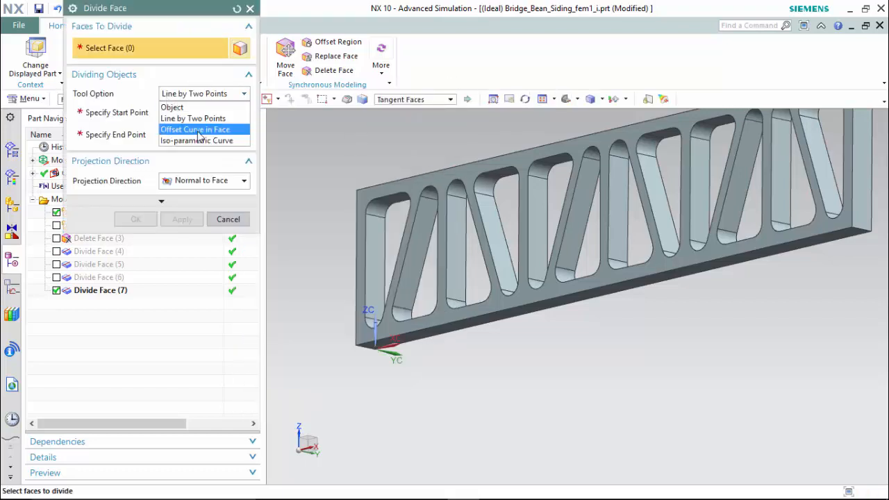
Divide the beam's bottom face along a curve offset 0.25 in from its edge
click(195, 129)
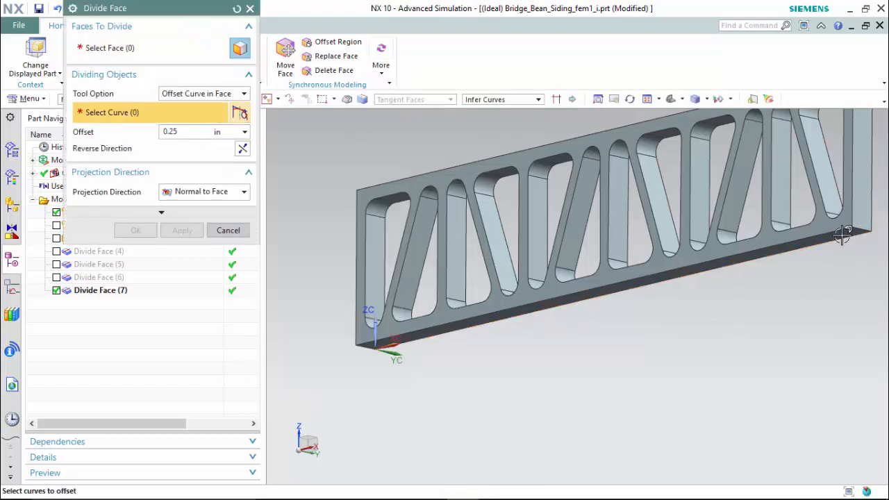
click(861, 235)
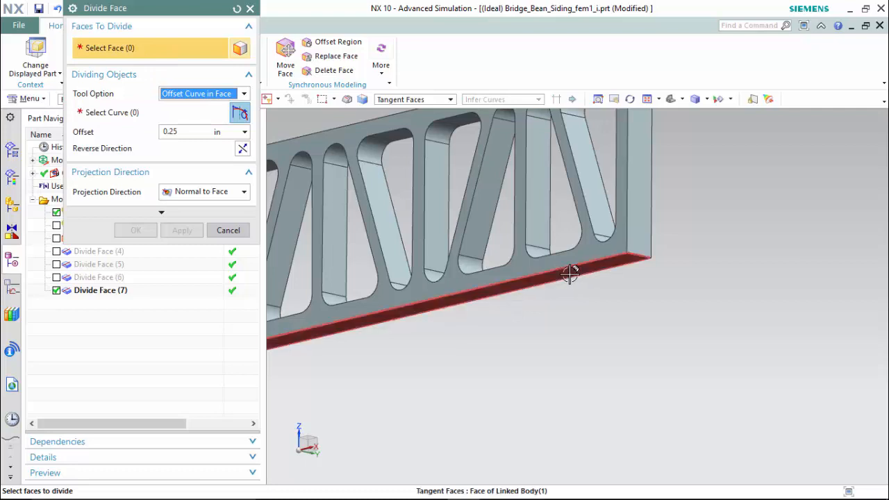
click(569, 271)
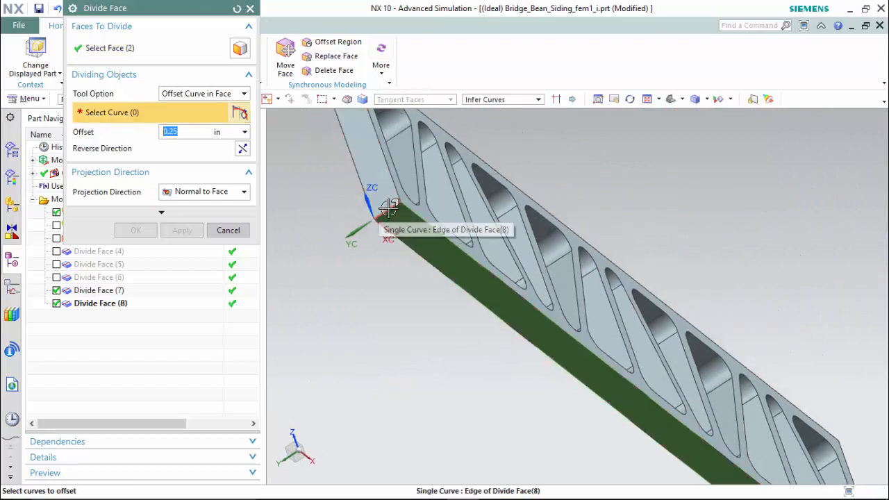
click(387, 208)
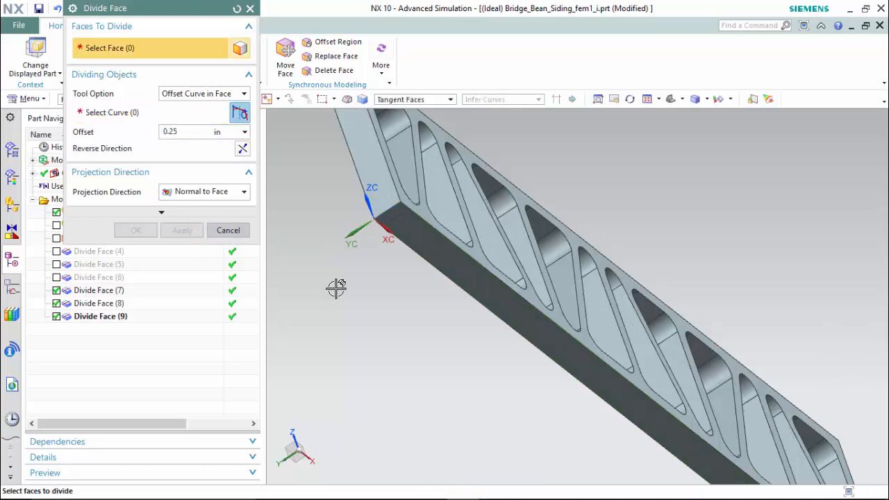
click(228, 230)
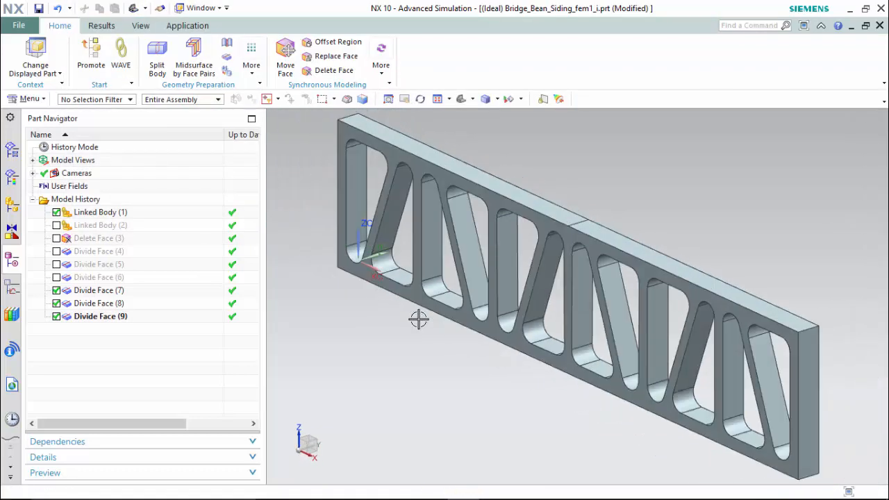
Switch to Bridge_Bean_Siding_fem1.fem and mesh the truss-cutout beam with 3D tetrahedrals
click(202, 7)
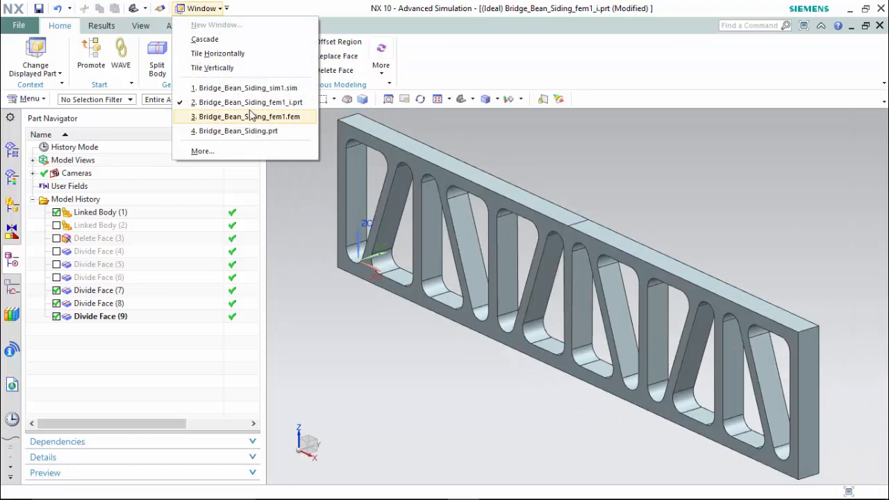
click(251, 116)
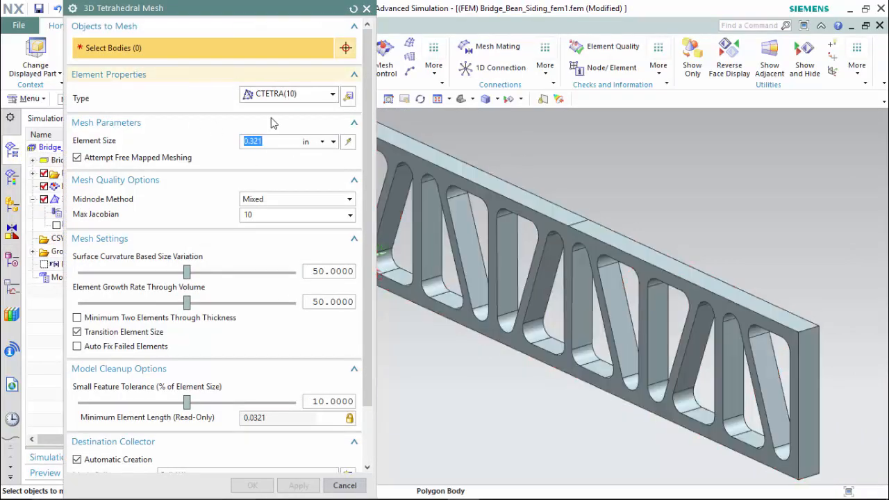
click(590, 278)
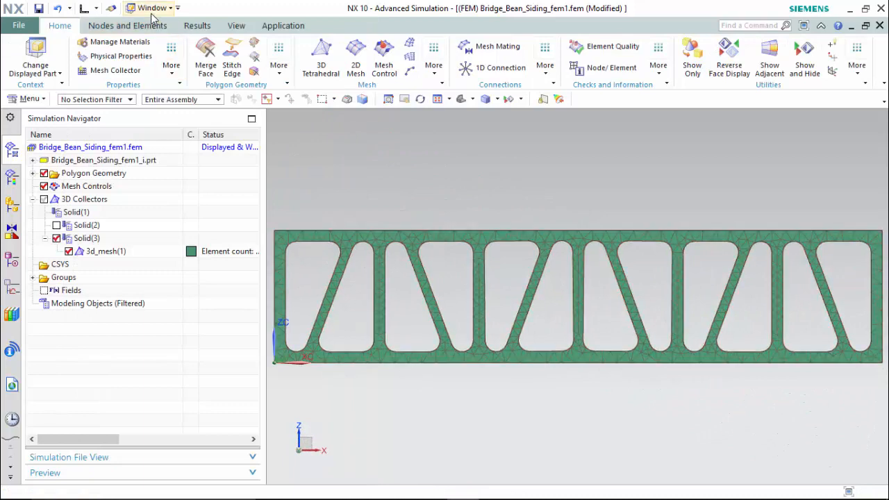
click(152, 8)
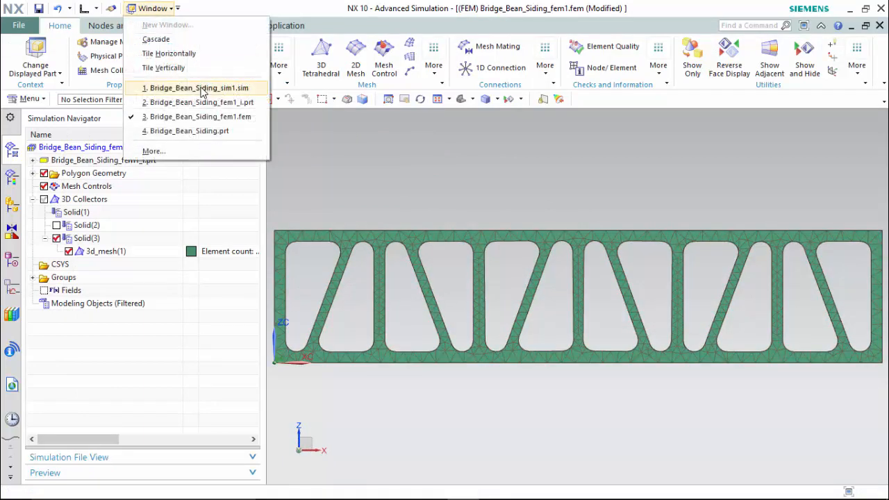
Switch to the sim file and apply a 1000 lbf downward force on the top face
click(198, 87)
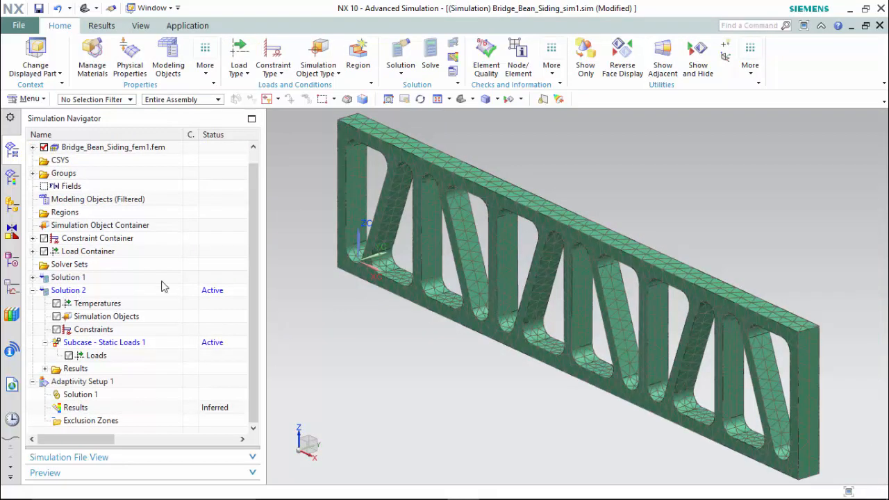
click(238, 52)
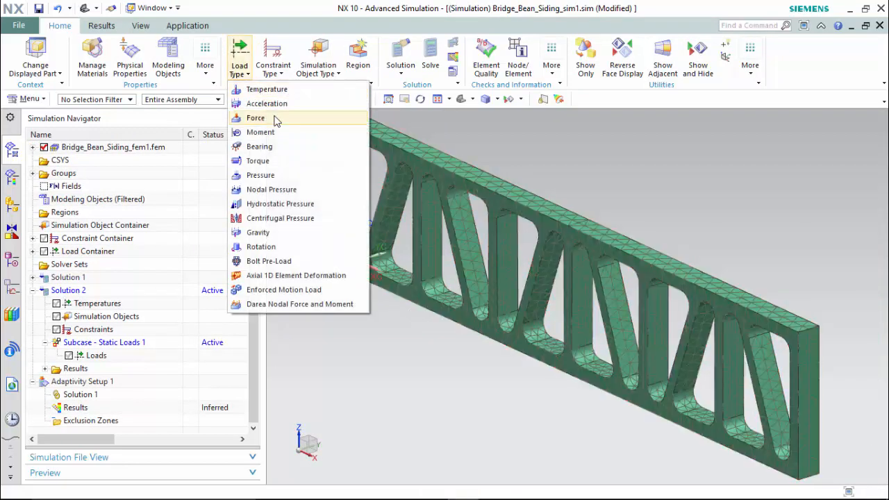
click(256, 118)
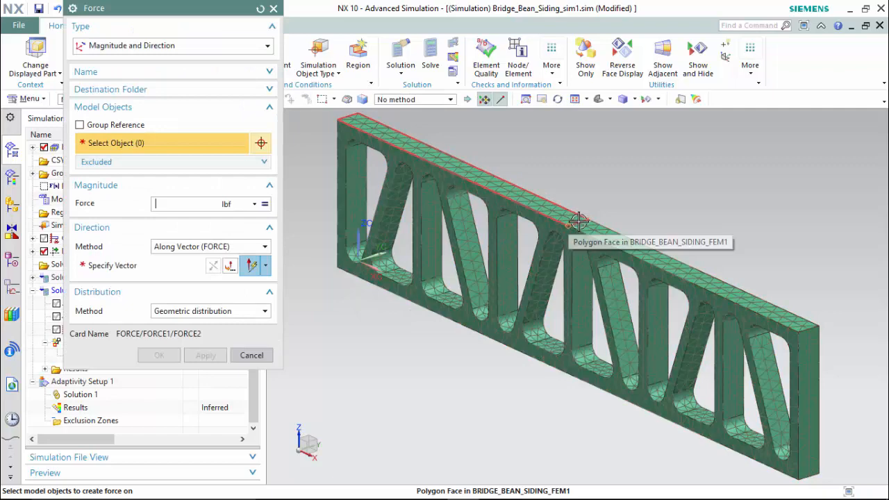
click(576, 222)
text(1000)
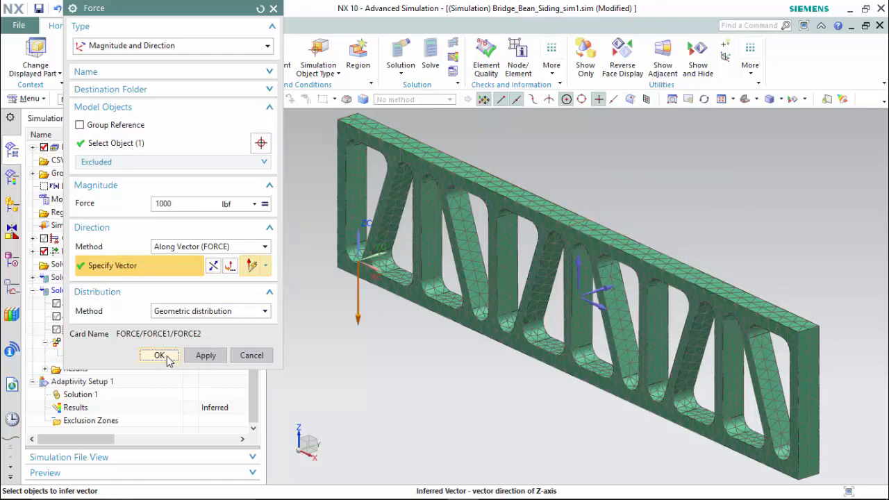
click(159, 355)
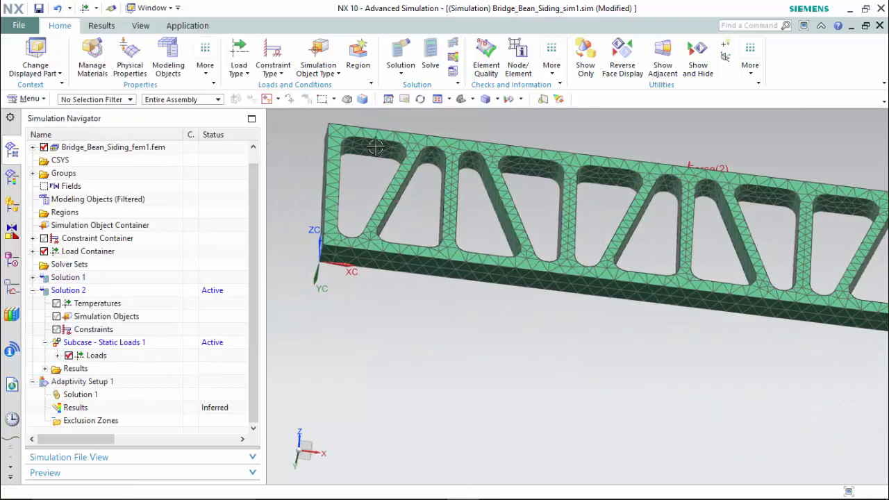
Fix the beam's bottom end edge as Solution 2's constraint
click(273, 52)
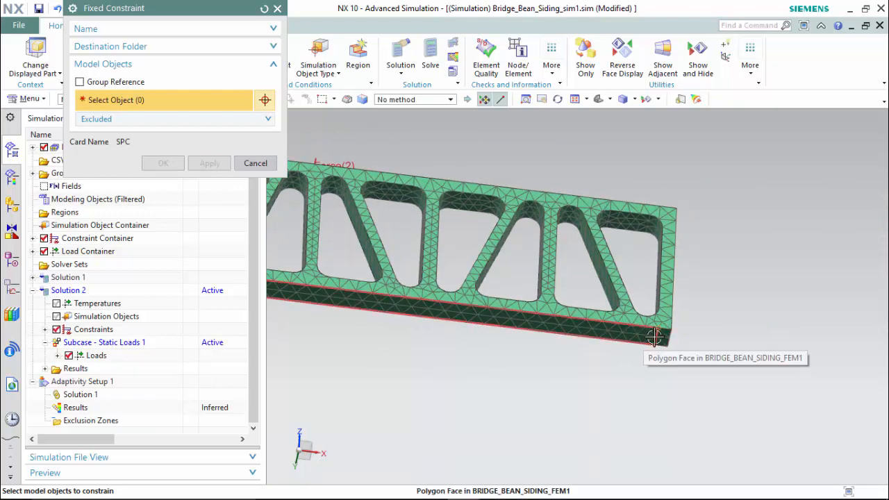
click(654, 338)
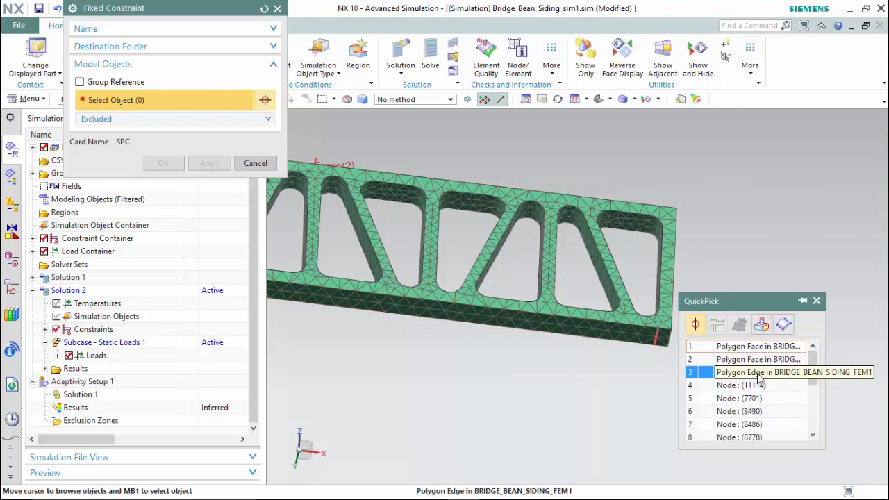
click(255, 163)
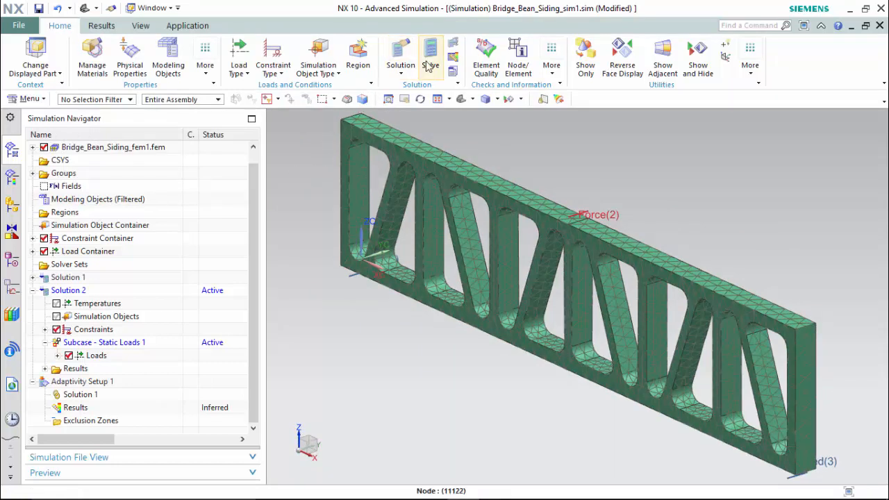
Run the Solution 2 solve, then dismiss the convergence graph, Solution Monitor and Information windows
click(431, 55)
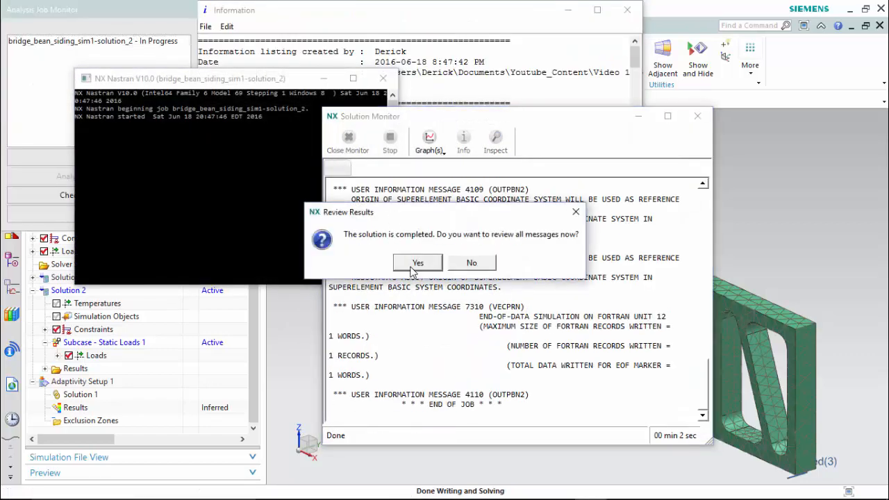
click(417, 262)
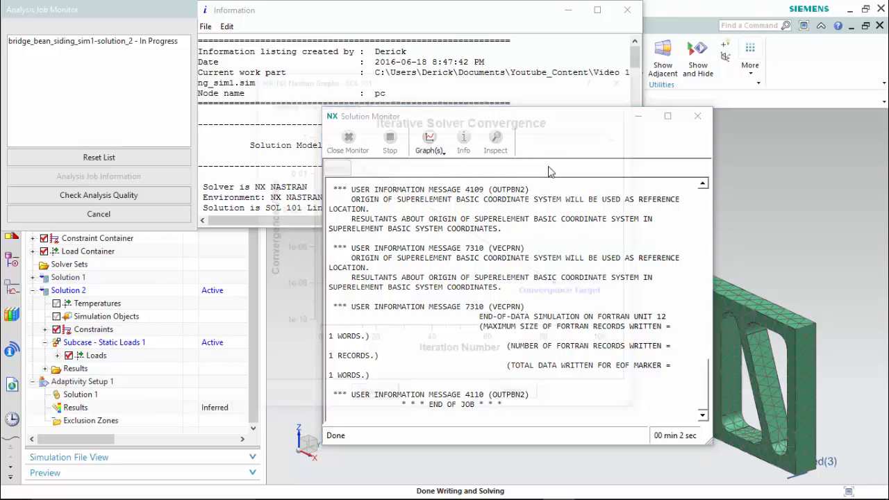
click(428, 142)
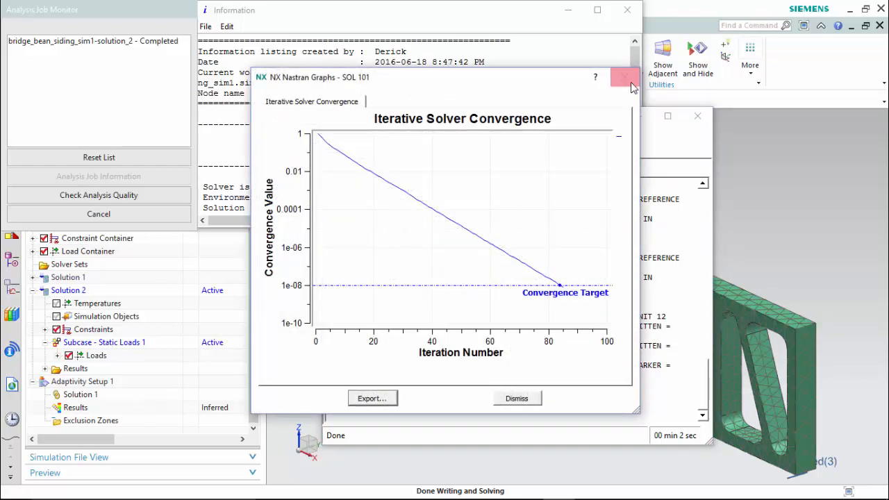
click(625, 77)
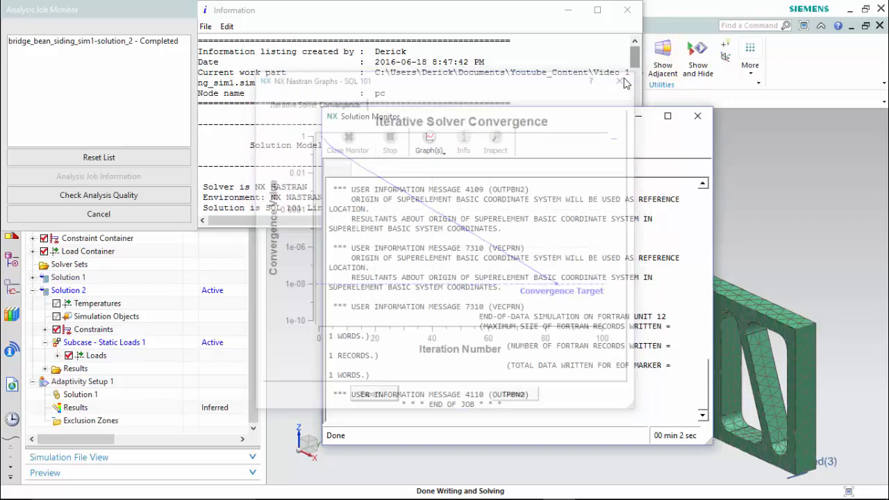
click(697, 116)
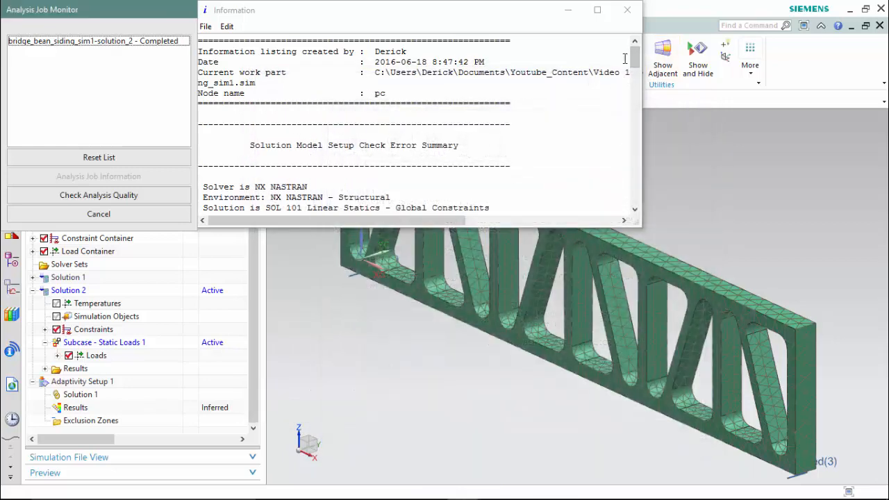
click(626, 10)
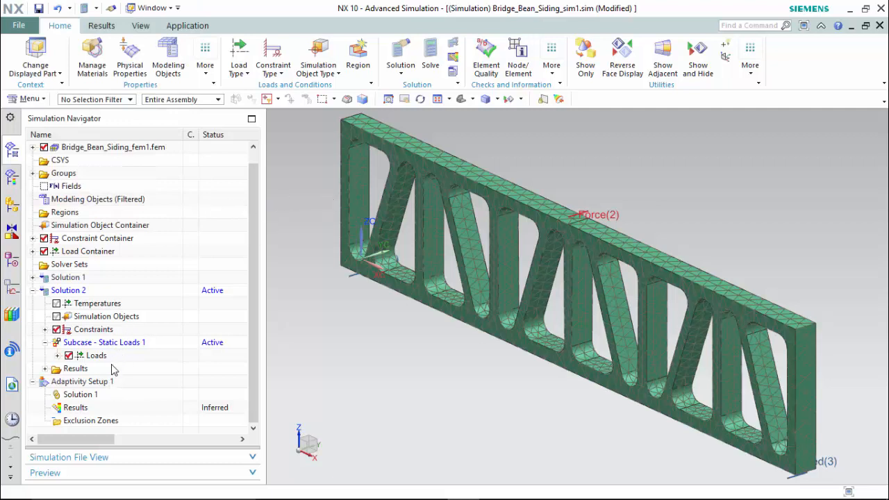
Show Solution 2's structural displacement plot in a two-viewport side-by-side layout
click(102, 25)
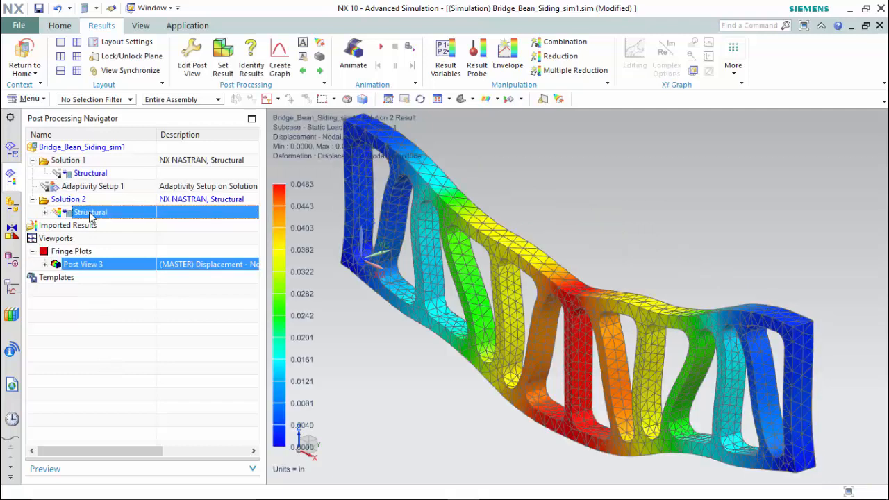
click(45, 212)
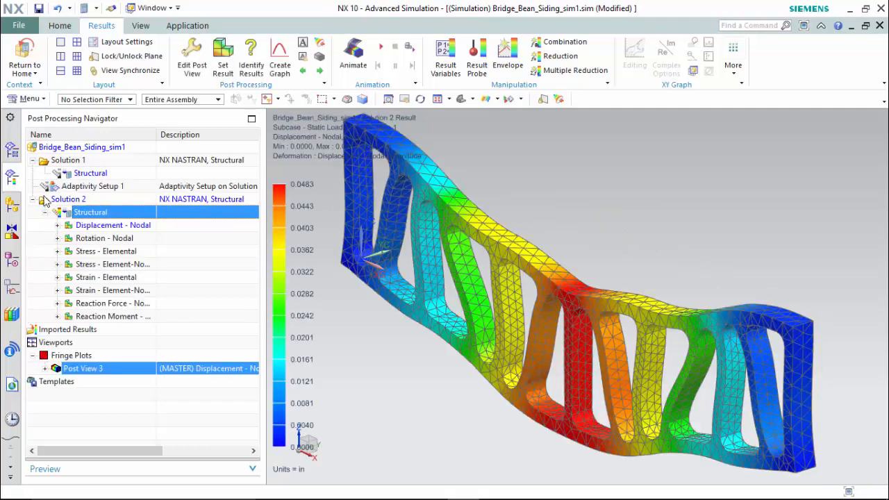
click(90, 212)
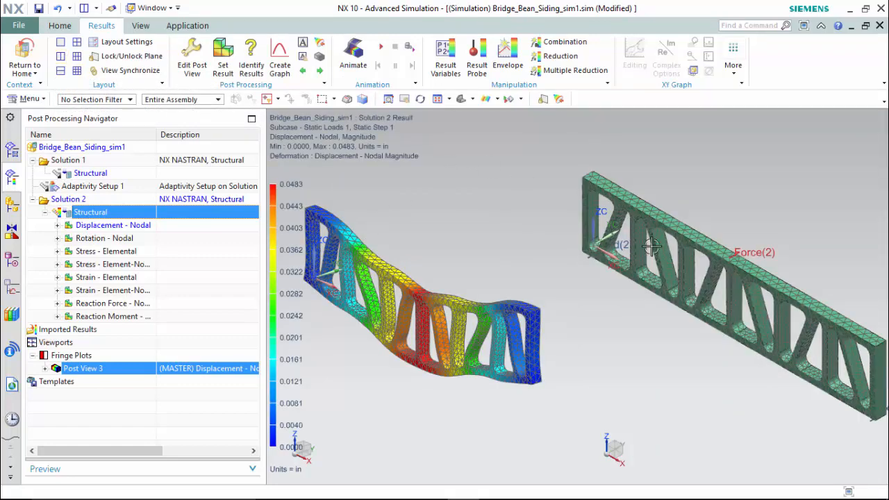
mouse_move(410, 246)
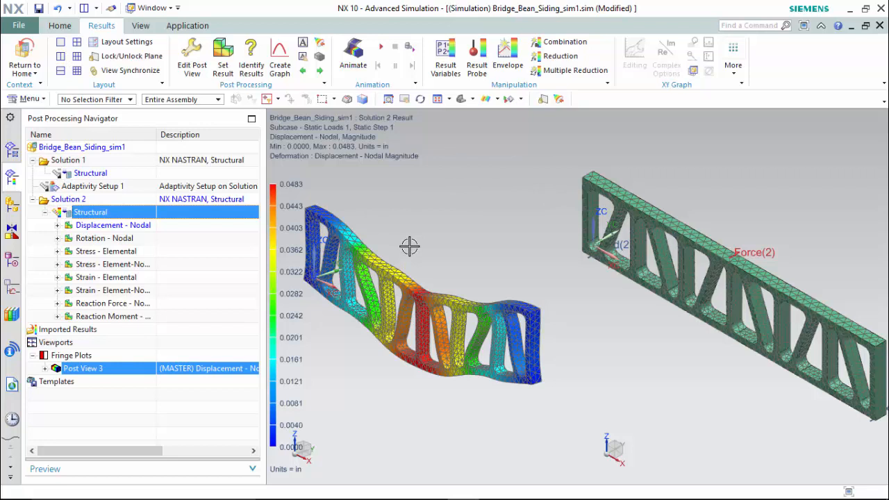
mouse_move(83, 188)
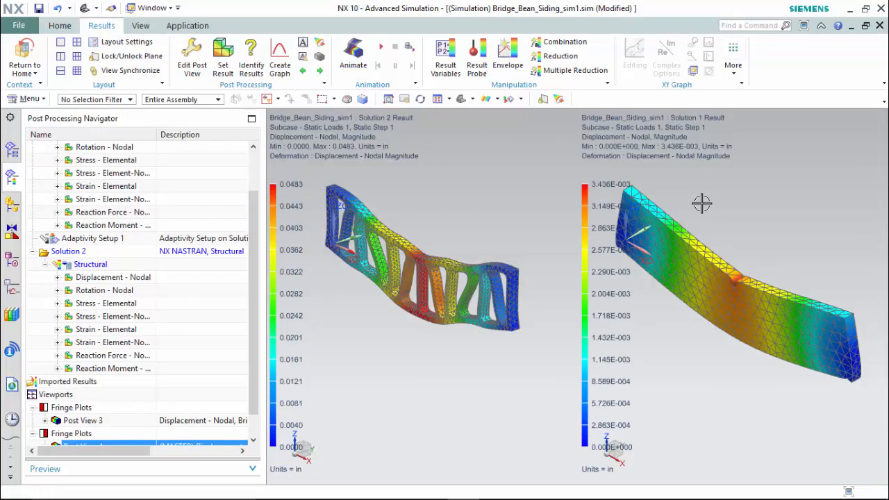
mouse_move(450, 185)
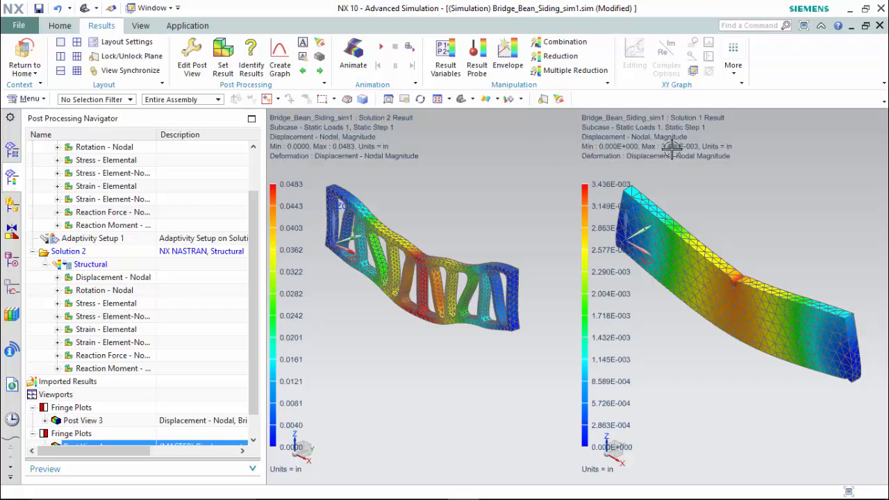
mouse_move(509, 368)
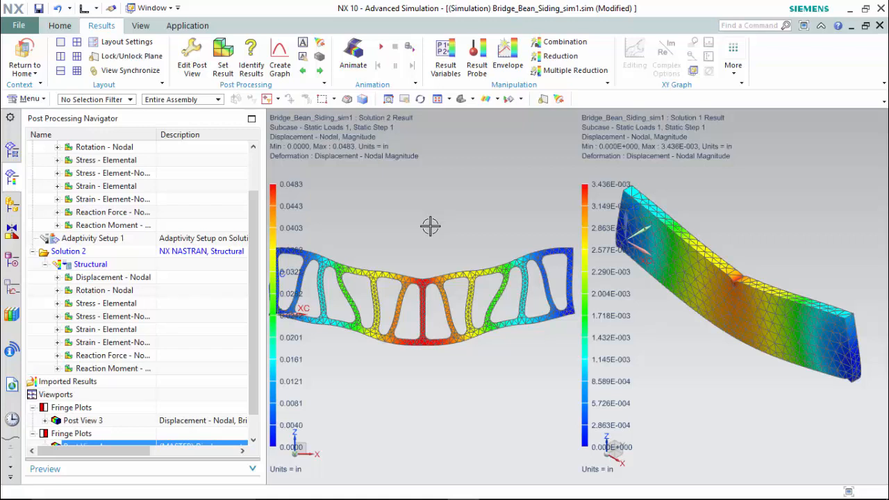
mouse_move(442, 223)
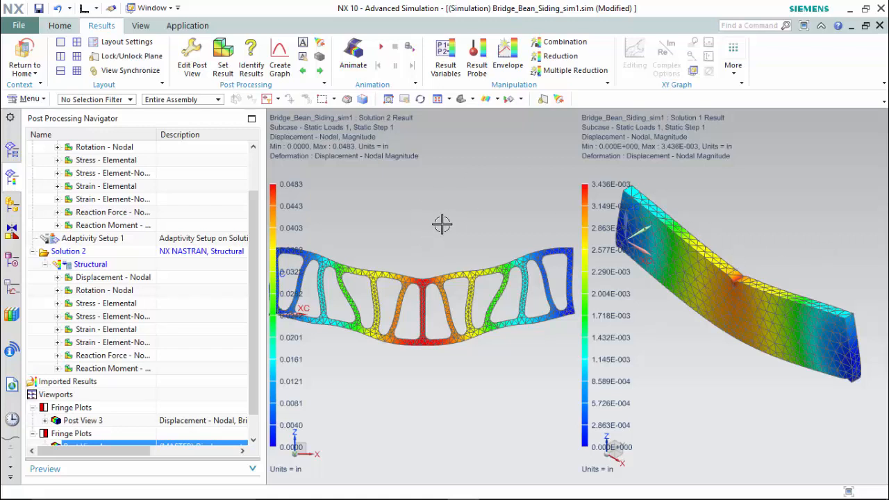
Orbit the Solution 2 truss beam result to an angled view
drag(442, 224, 439, 230)
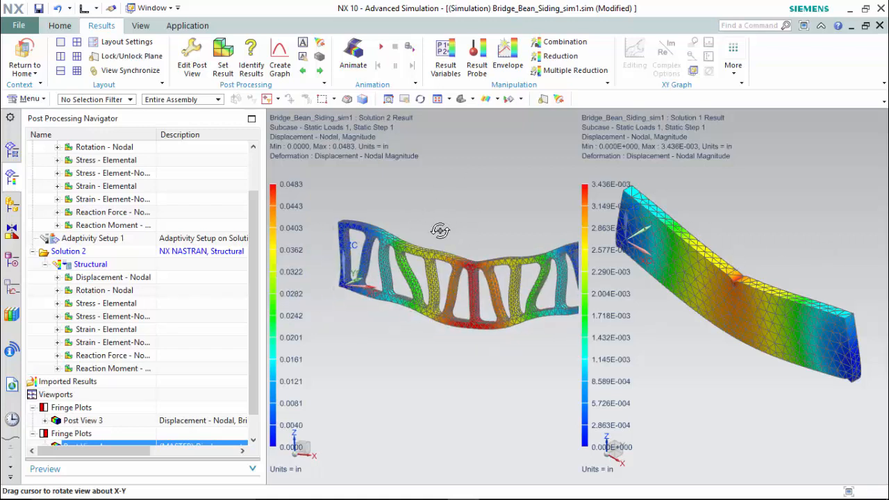
drag(439, 229, 426, 256)
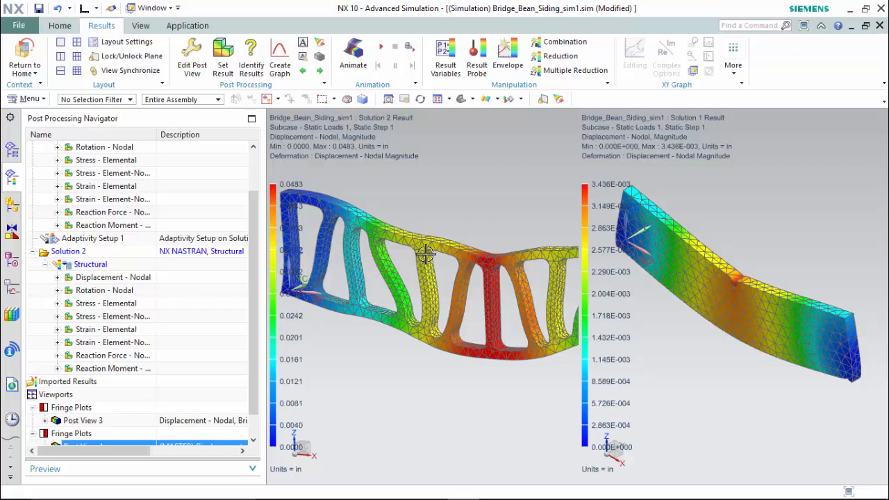